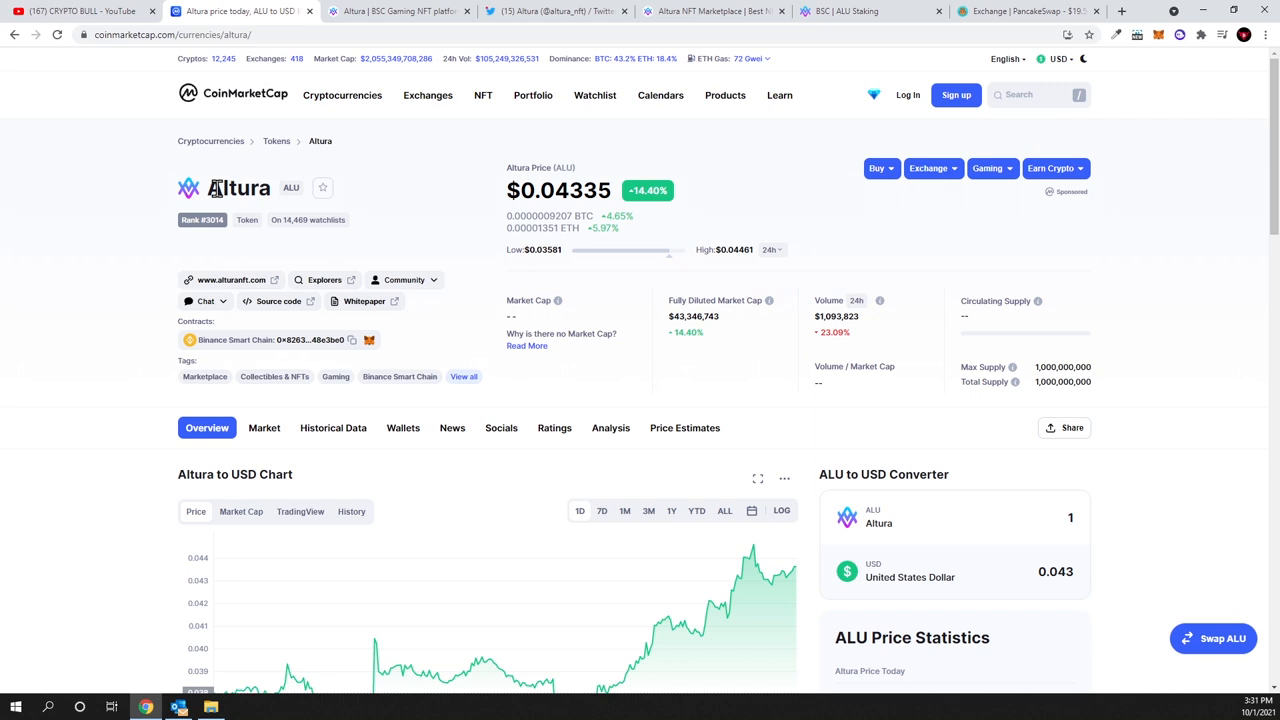
mouse_move(210, 195)
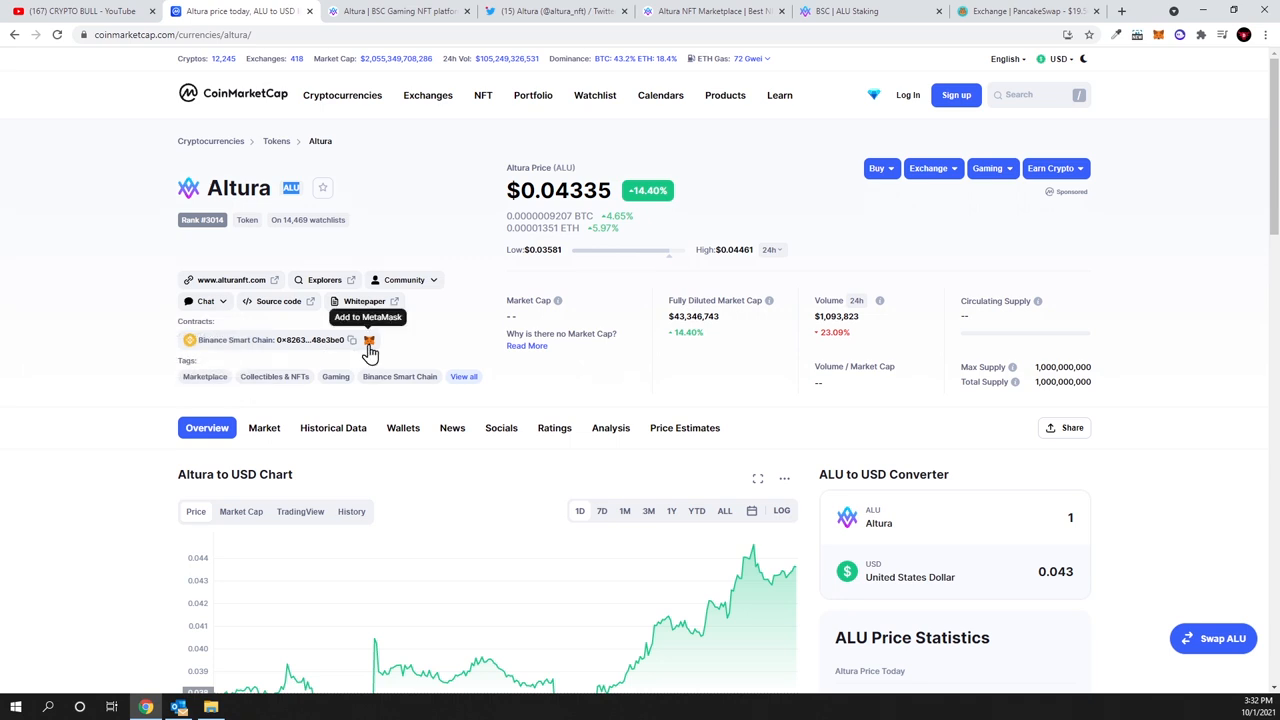
mouse_move(977, 381)
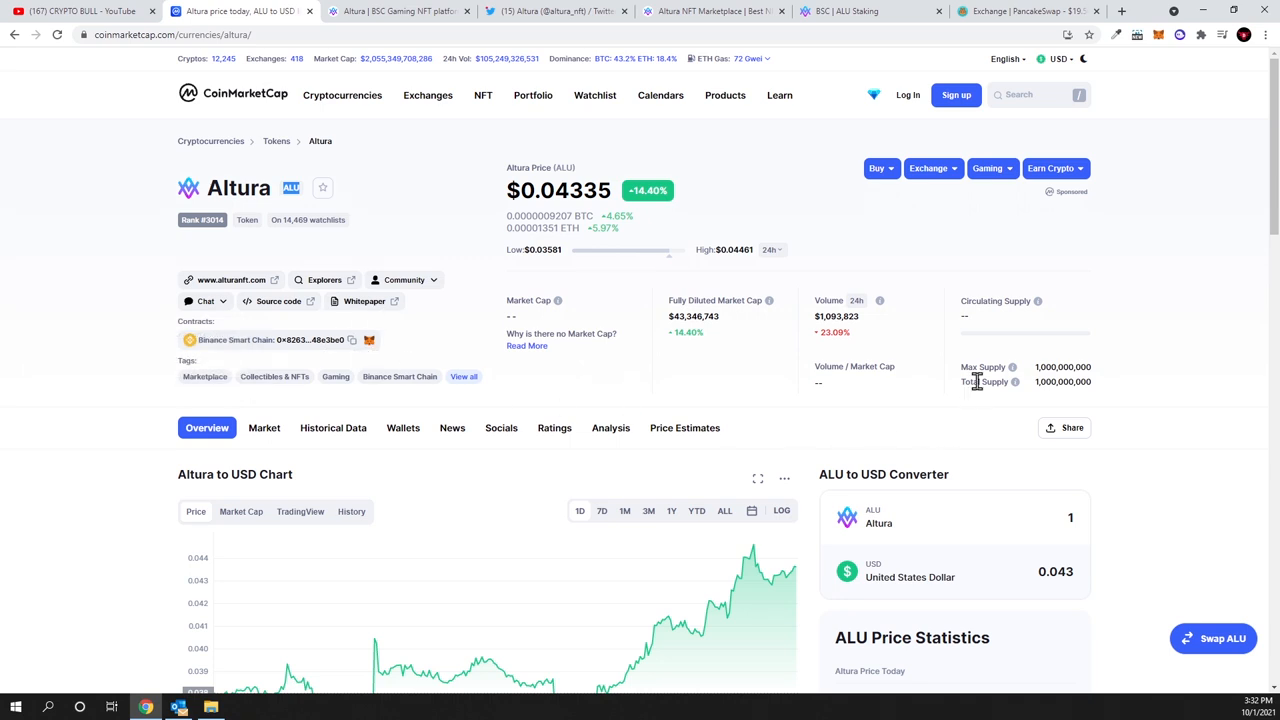
Highlight the maximum supply figure on the Altura homepage
double_click(1063, 367)
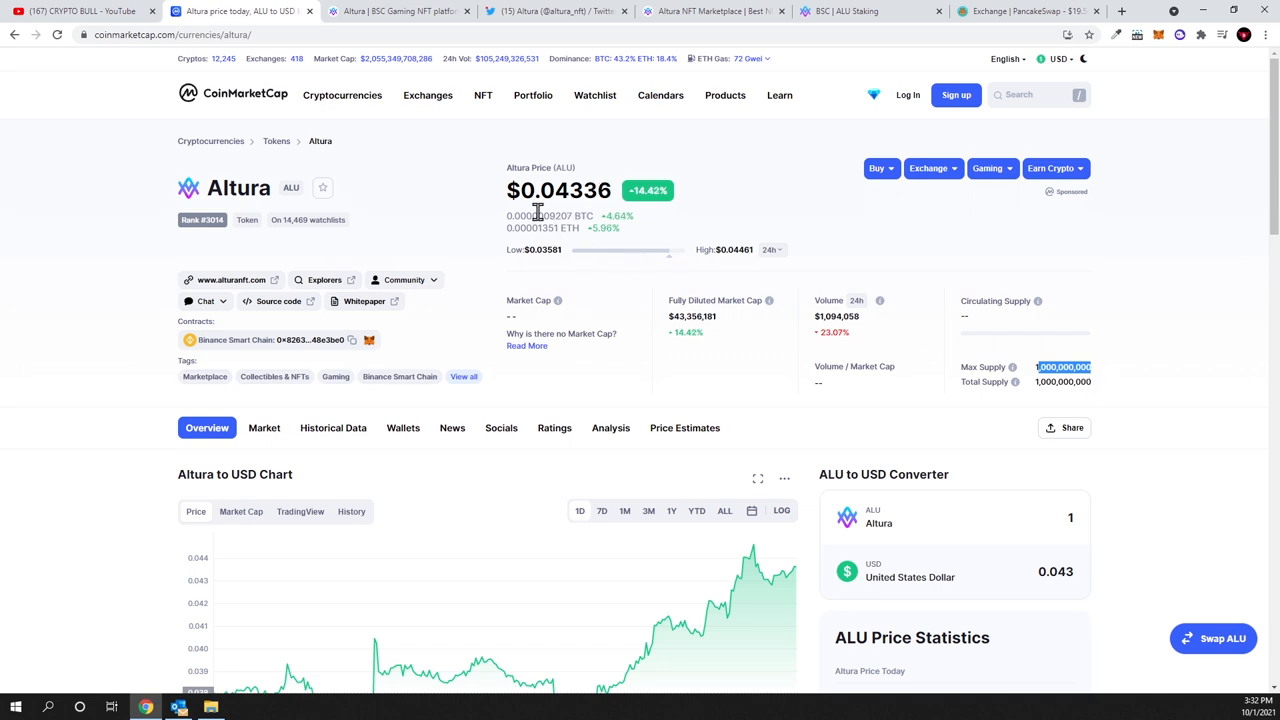
double_click(552, 190)
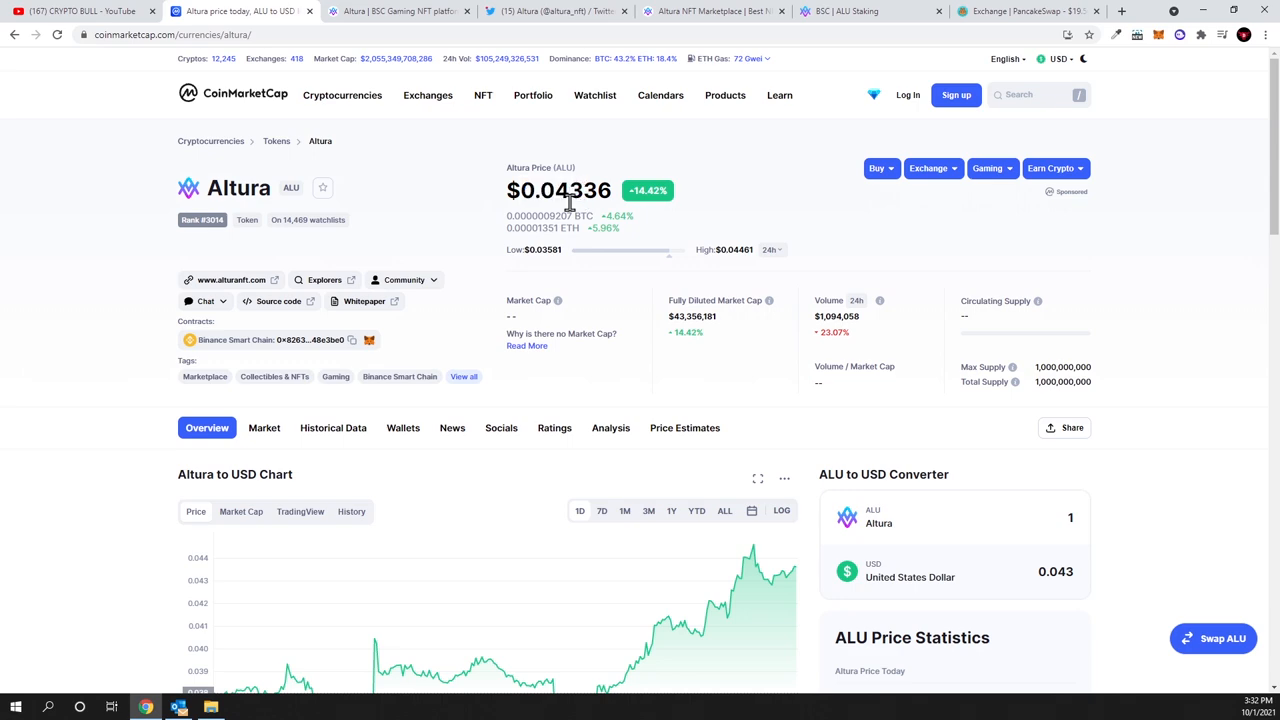
mouse_move(812, 587)
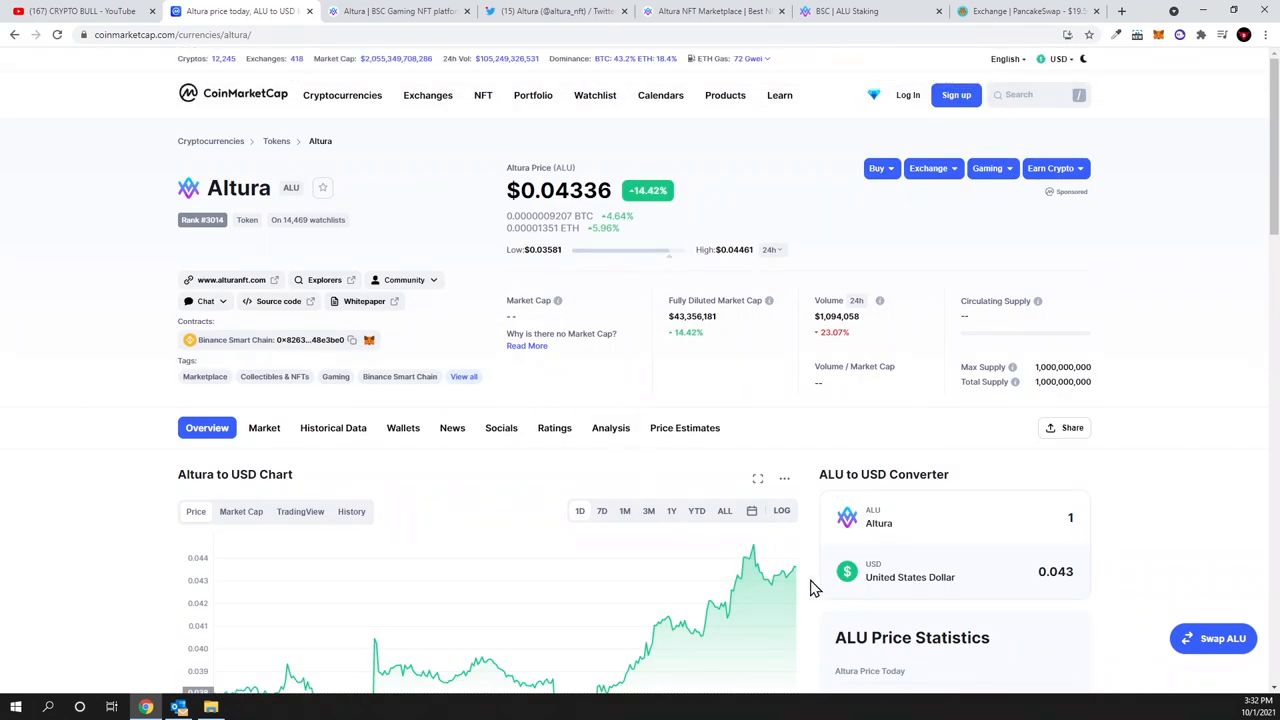
mouse_move(760, 420)
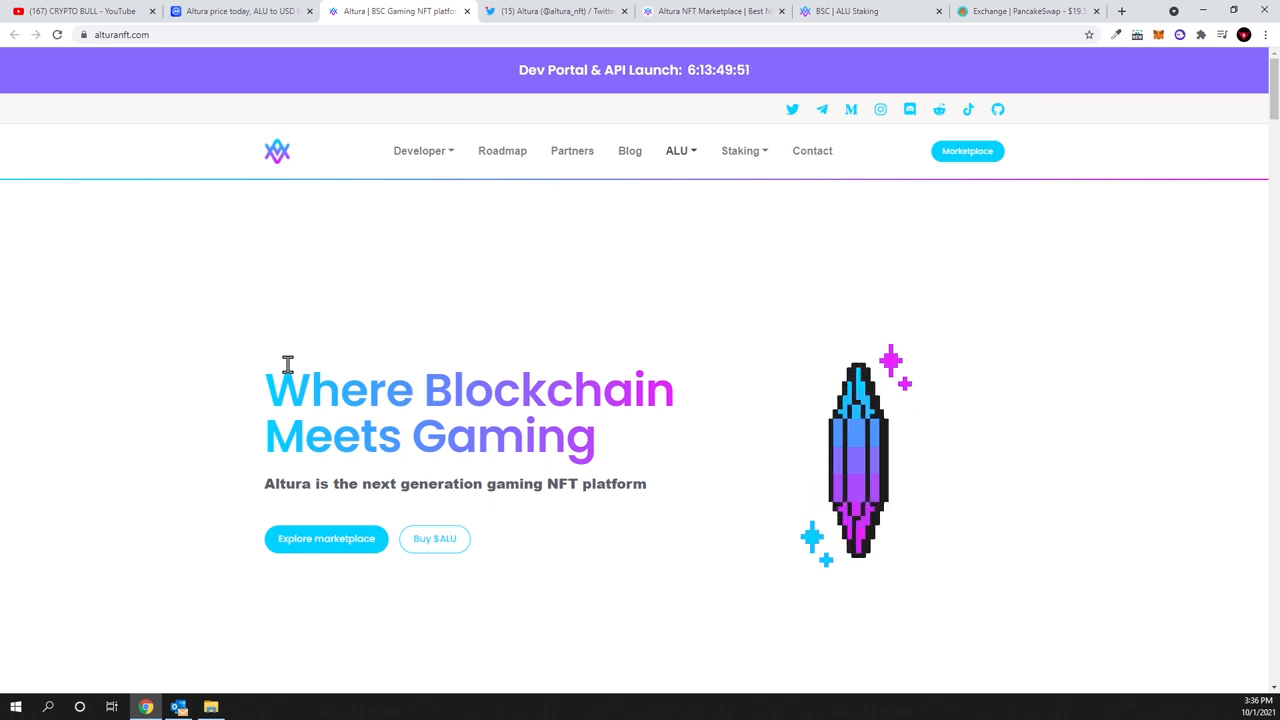
mouse_move(320, 353)
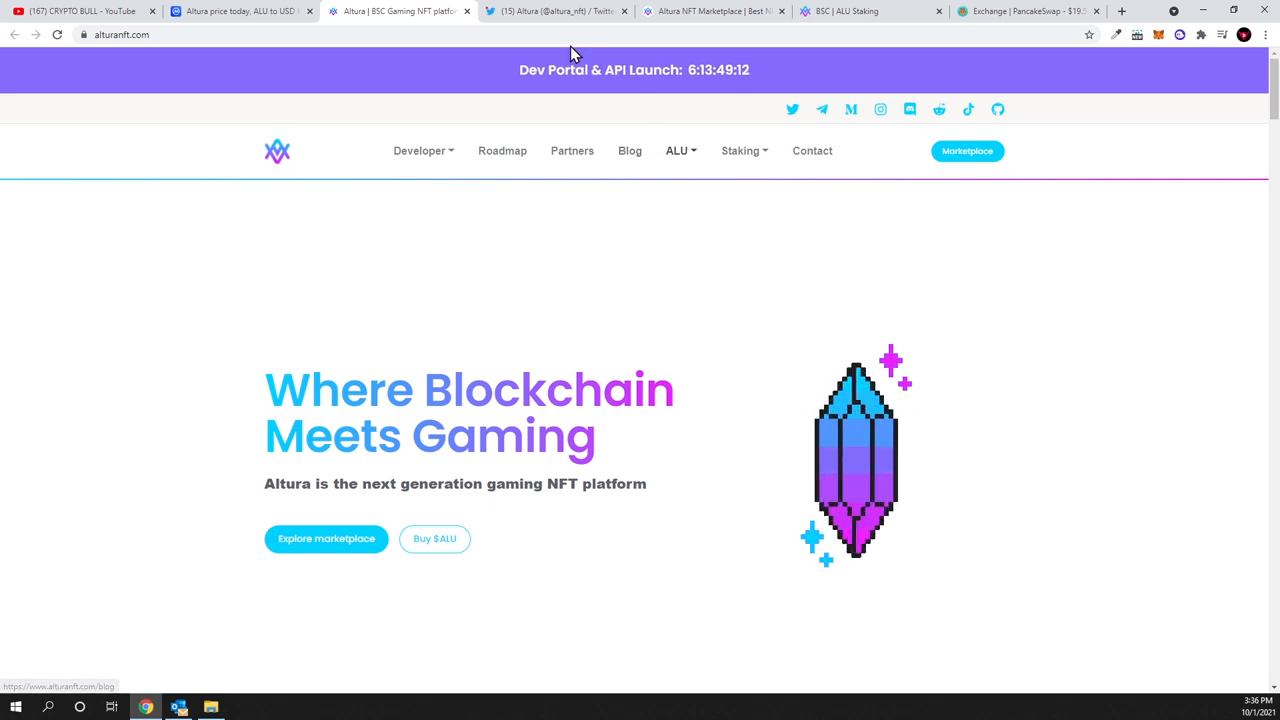
Switch to Altura's Twitter profile and highlight its whole bio
left_click(555, 11)
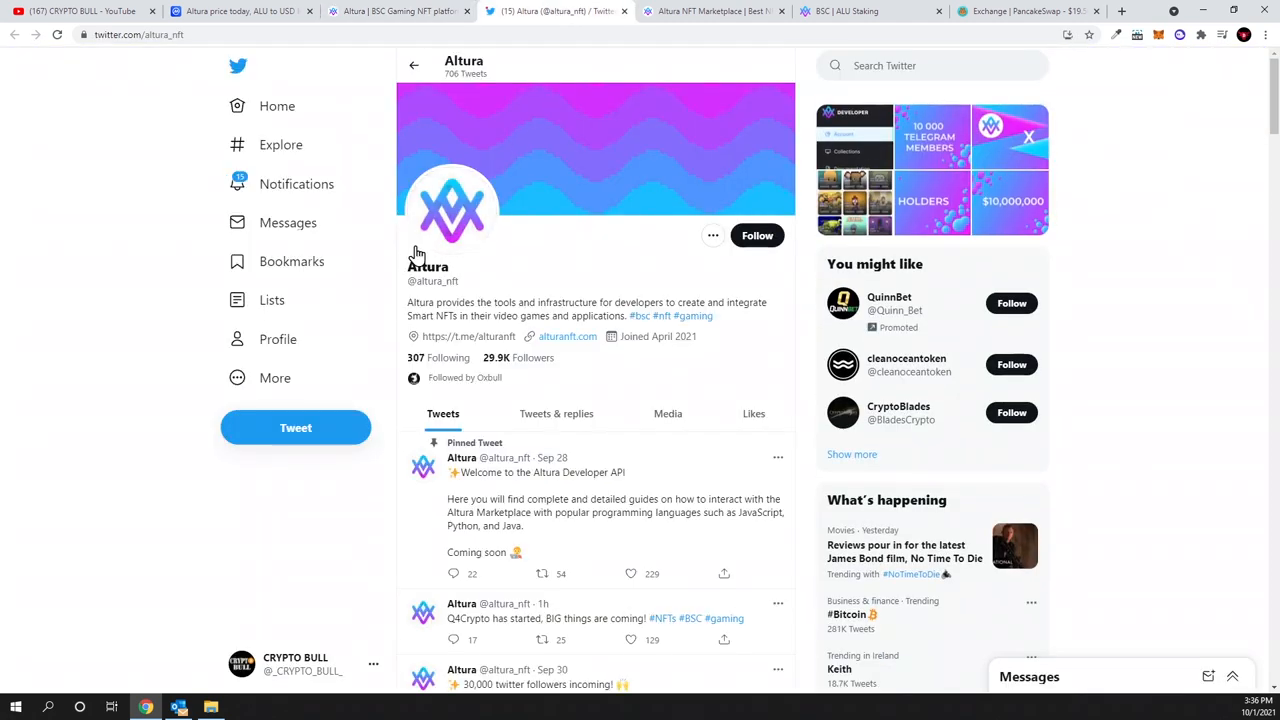
mouse_move(413, 300)
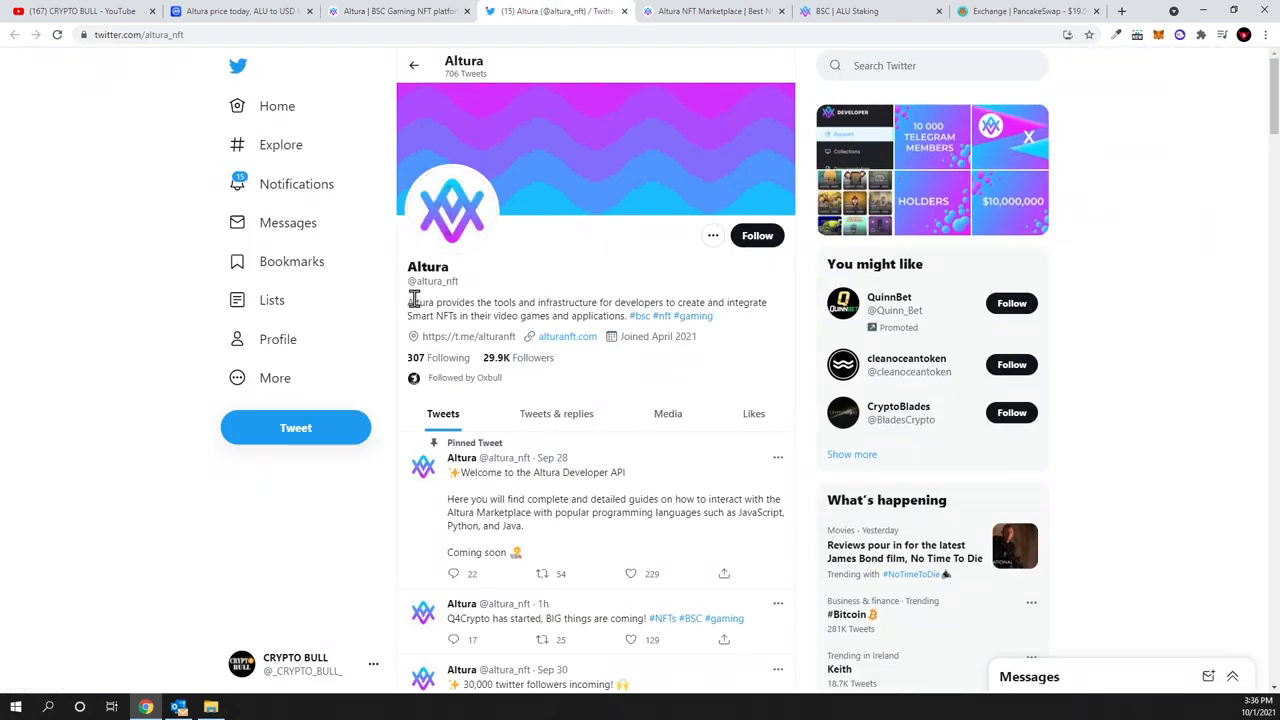
left_click_drag(410, 302, 490, 302)
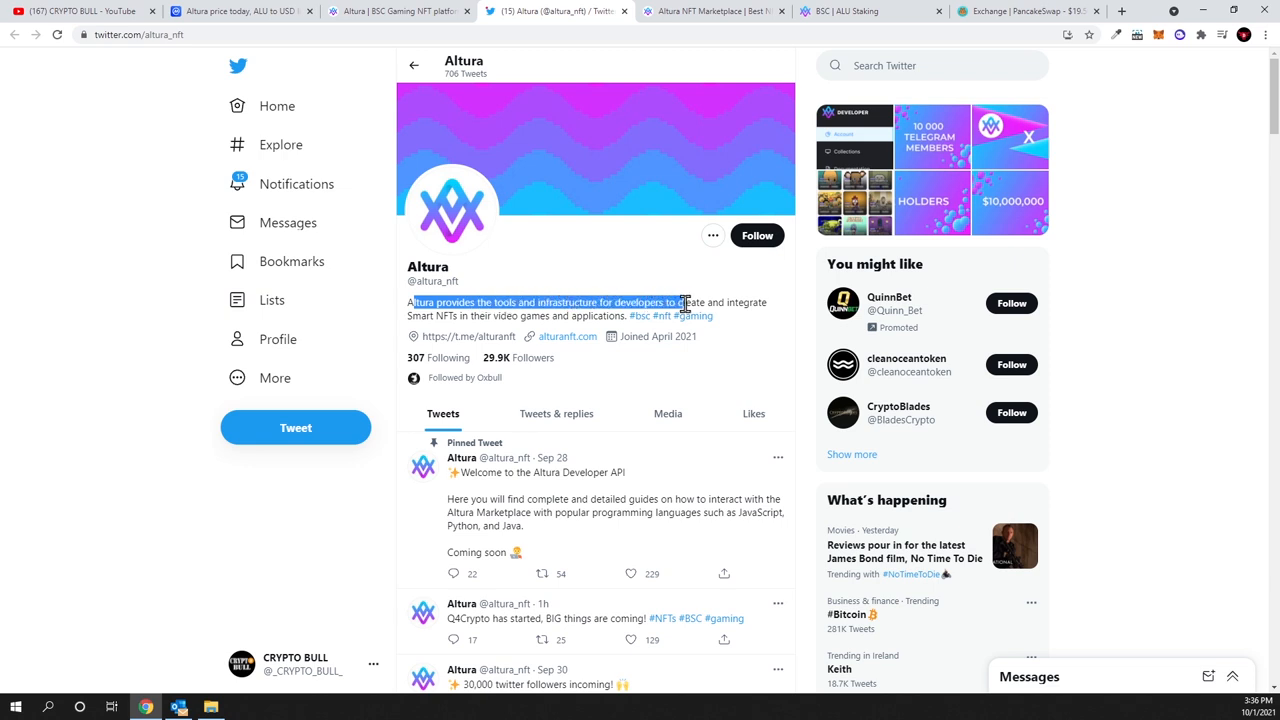
left_click_drag(685, 302, 460, 316)
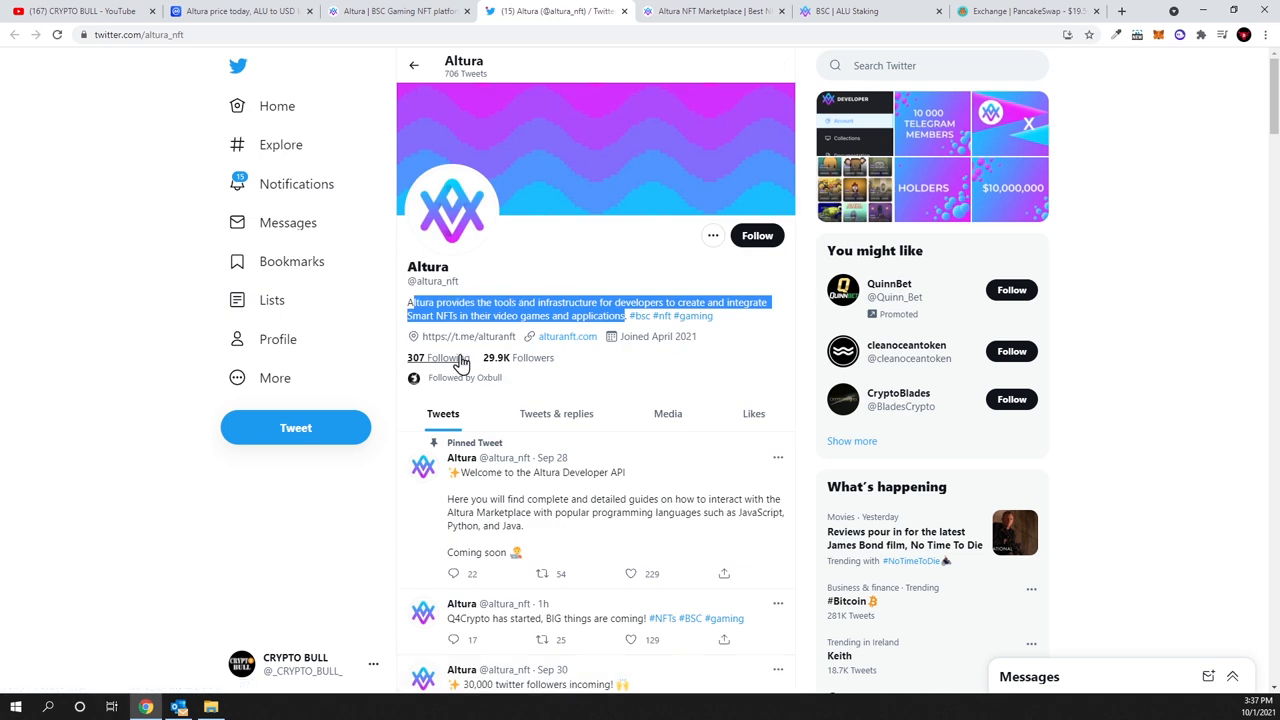
mouse_move(498, 375)
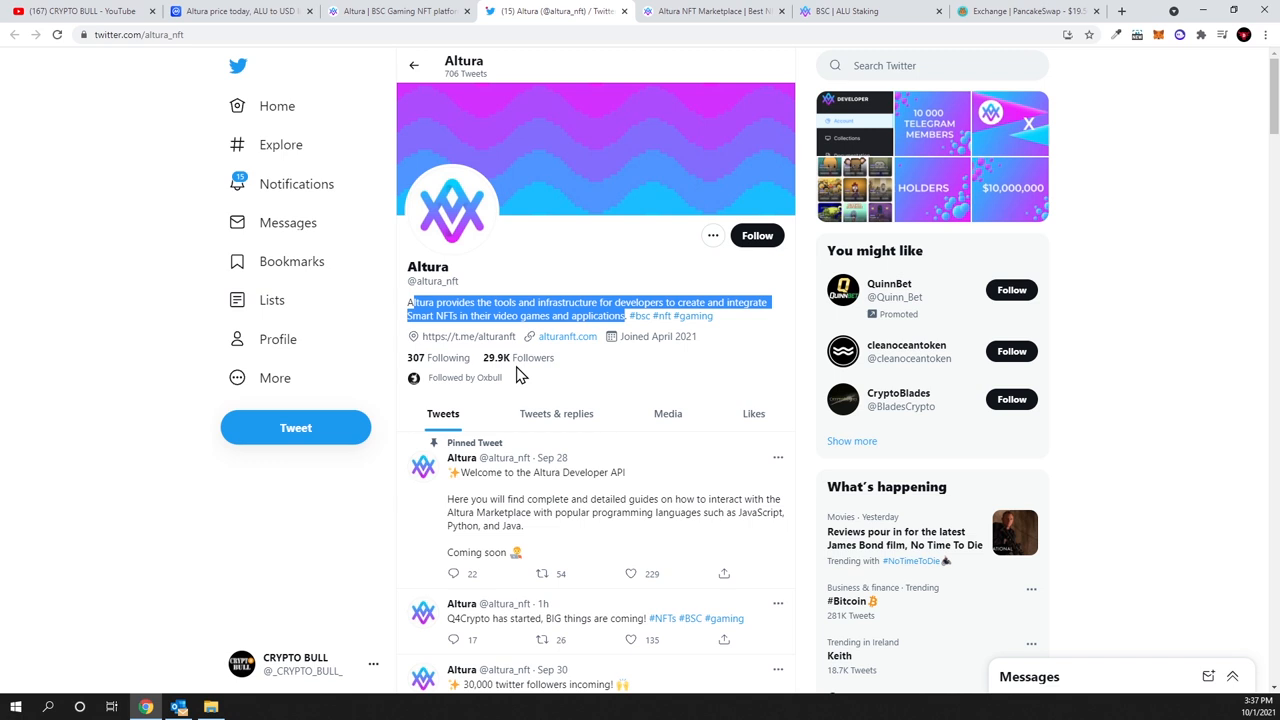
Scroll the feed down to the Biswap farming and 10,000 Telegram member posts
scroll("down", 3)
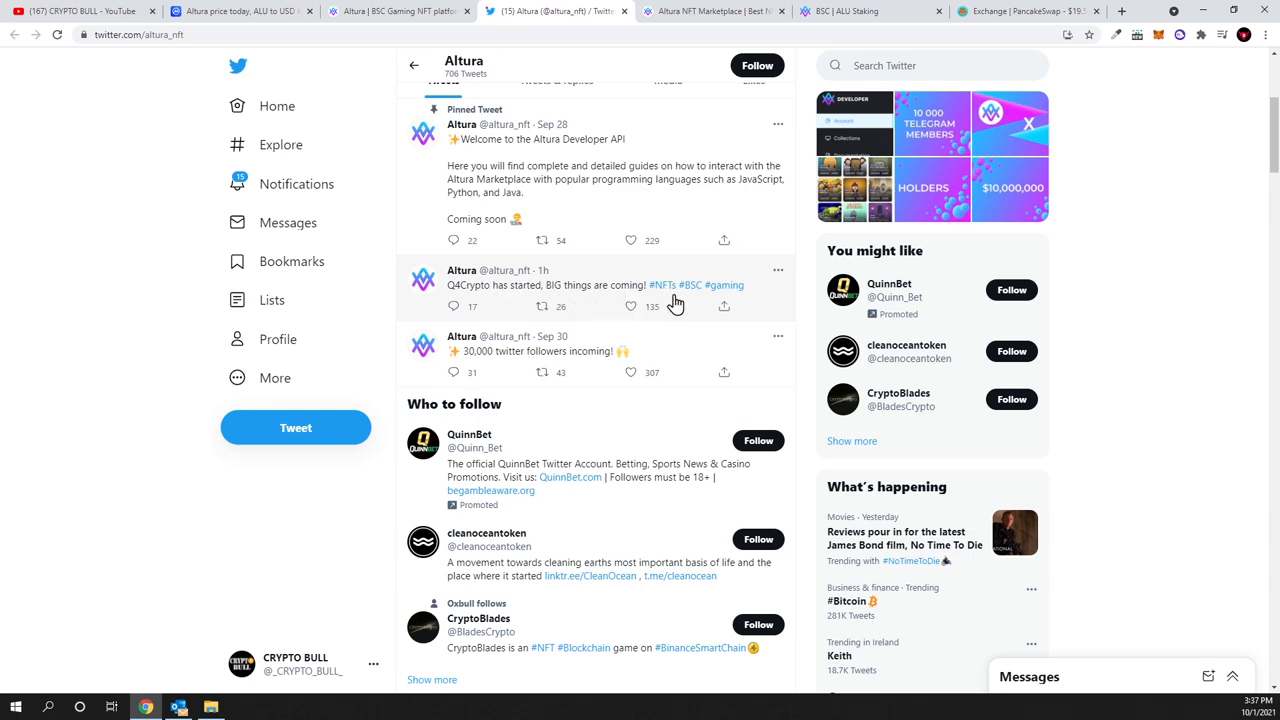
scroll("down", 3)
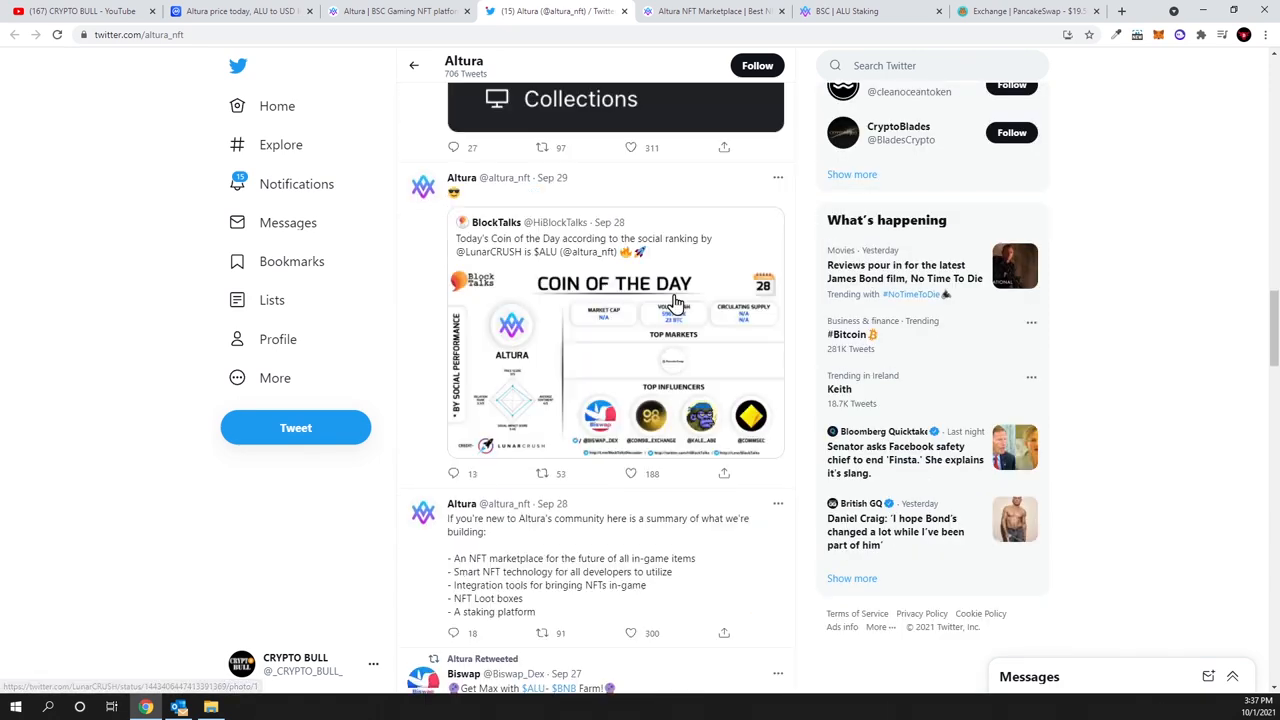
scroll("down", 3)
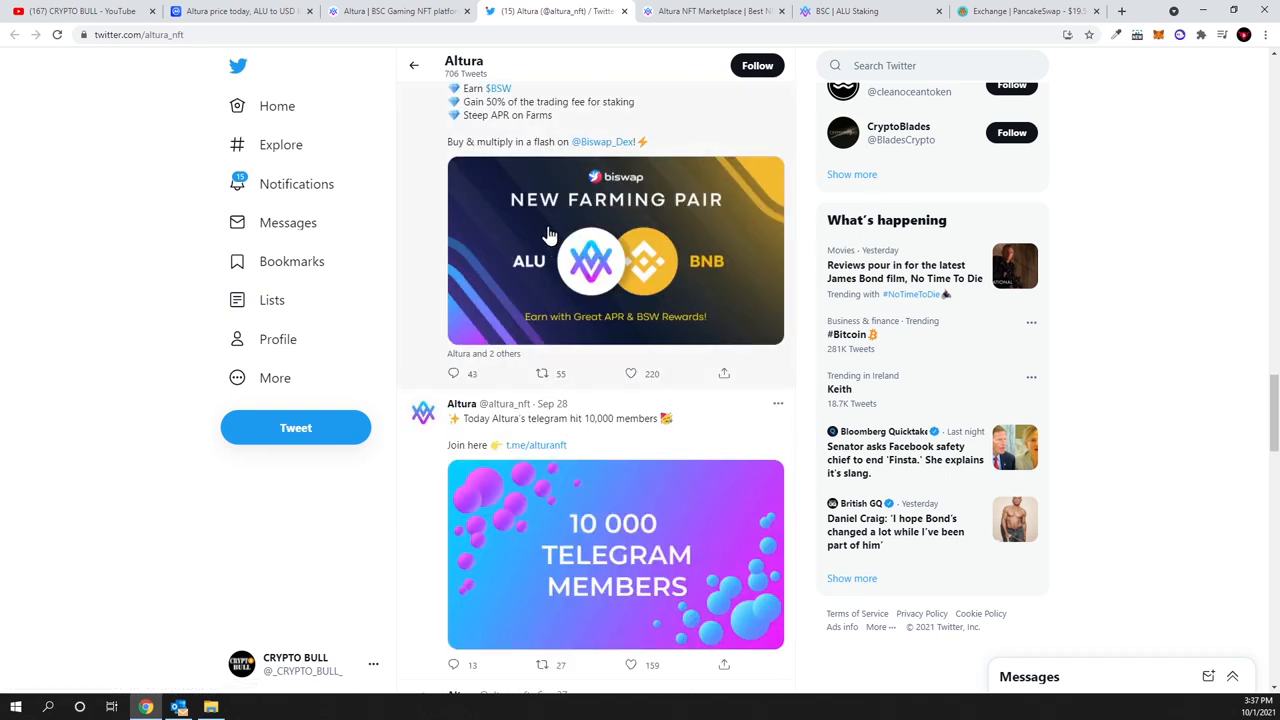
mouse_move(540, 234)
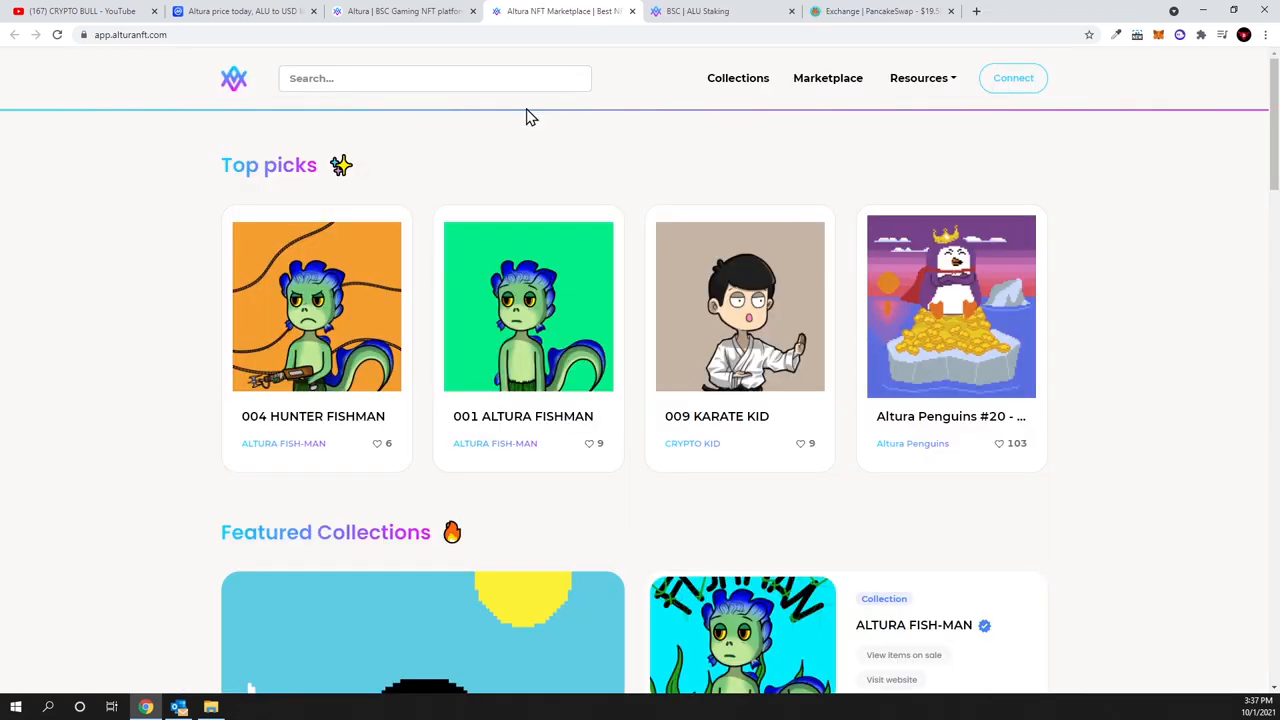
Scroll through Top picks, Featured Collections, Top Weekly Sellers and Recently listed, then back up
scroll("down", 3)
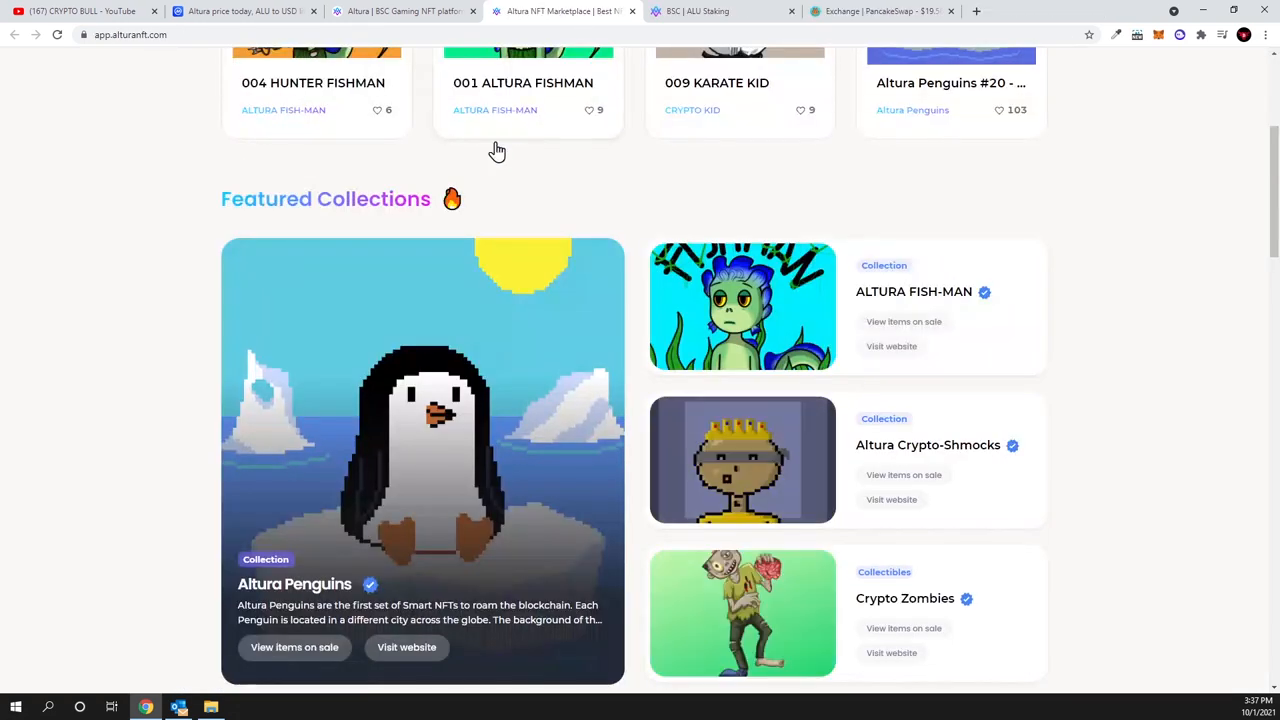
scroll("down", 3)
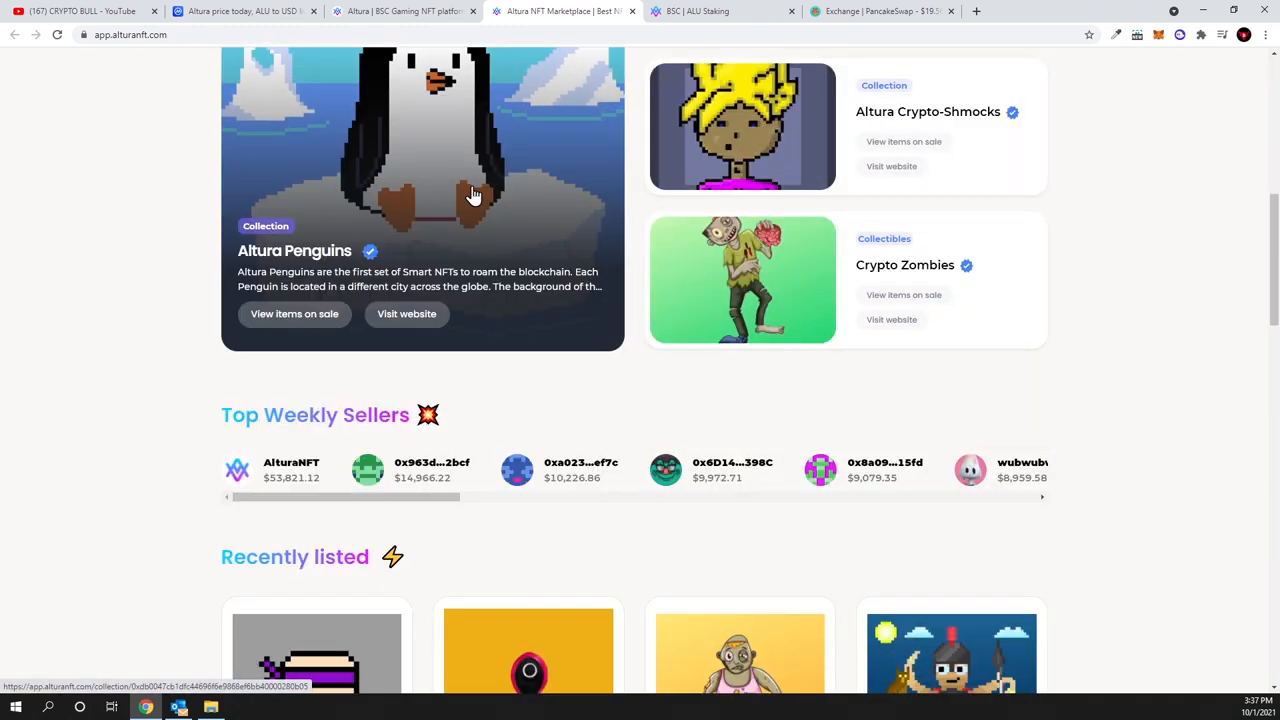
scroll("down", 3)
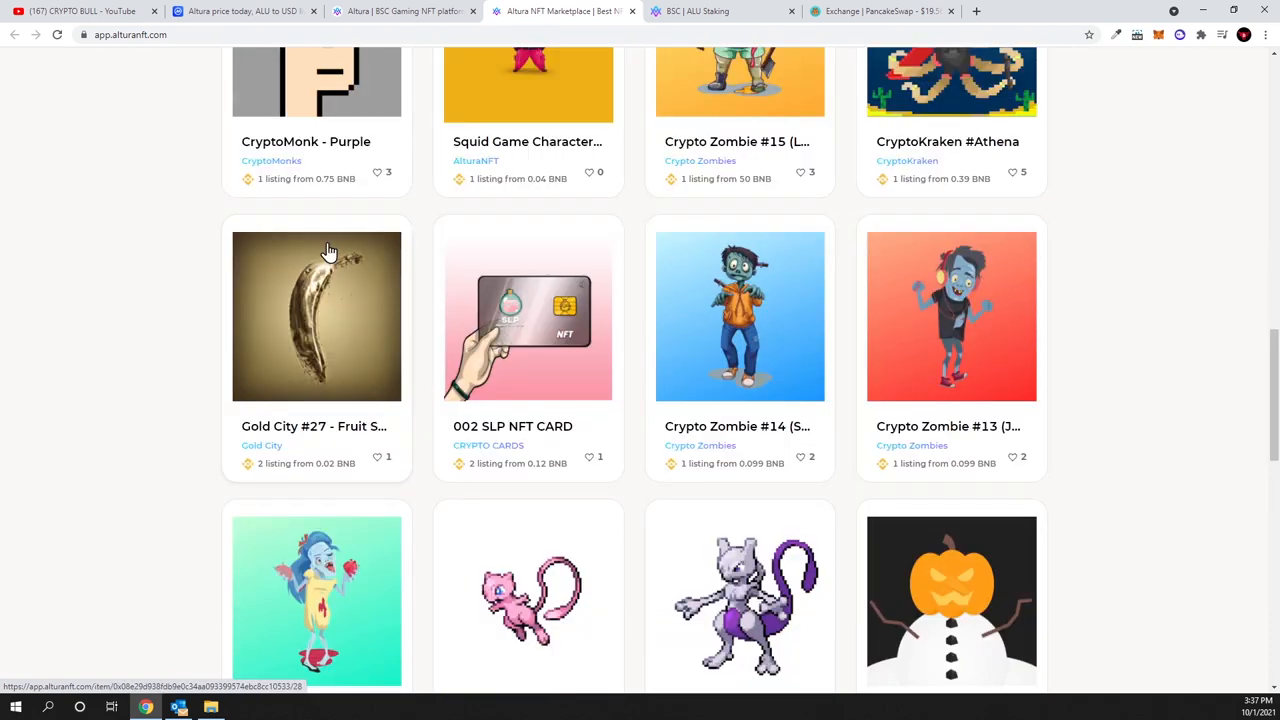
scroll("down", 3)
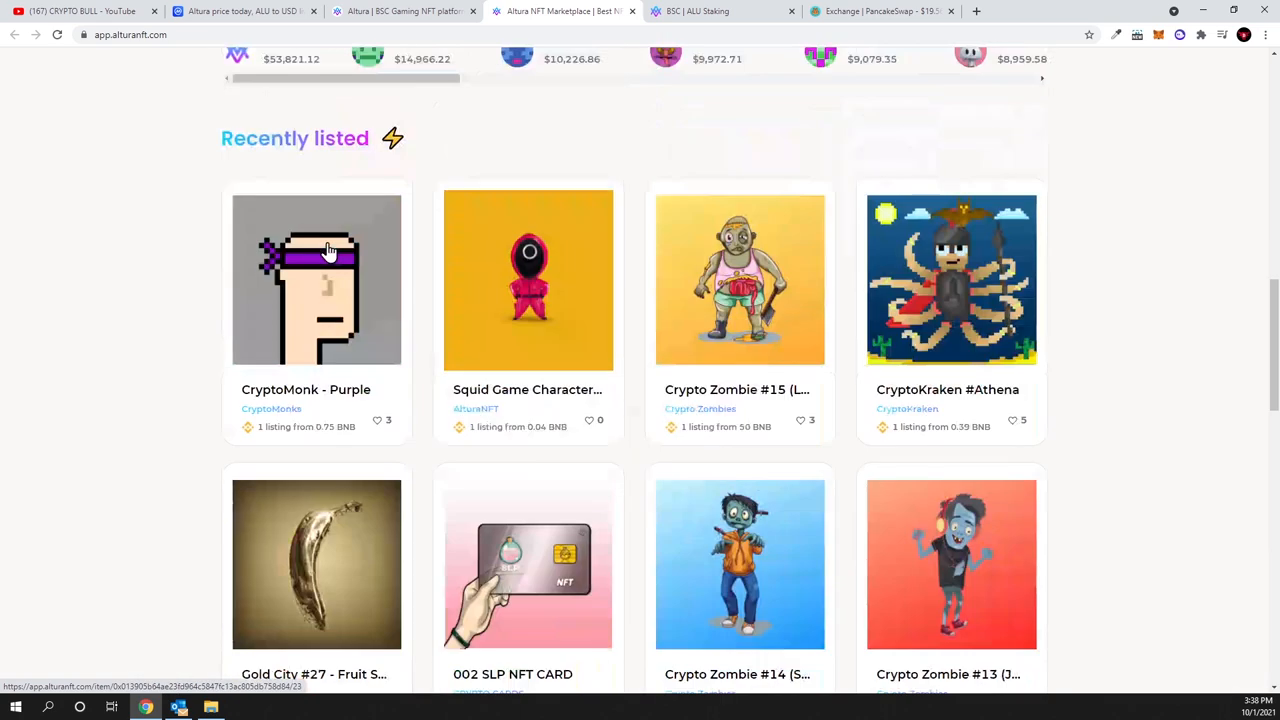
scroll("up", 3)
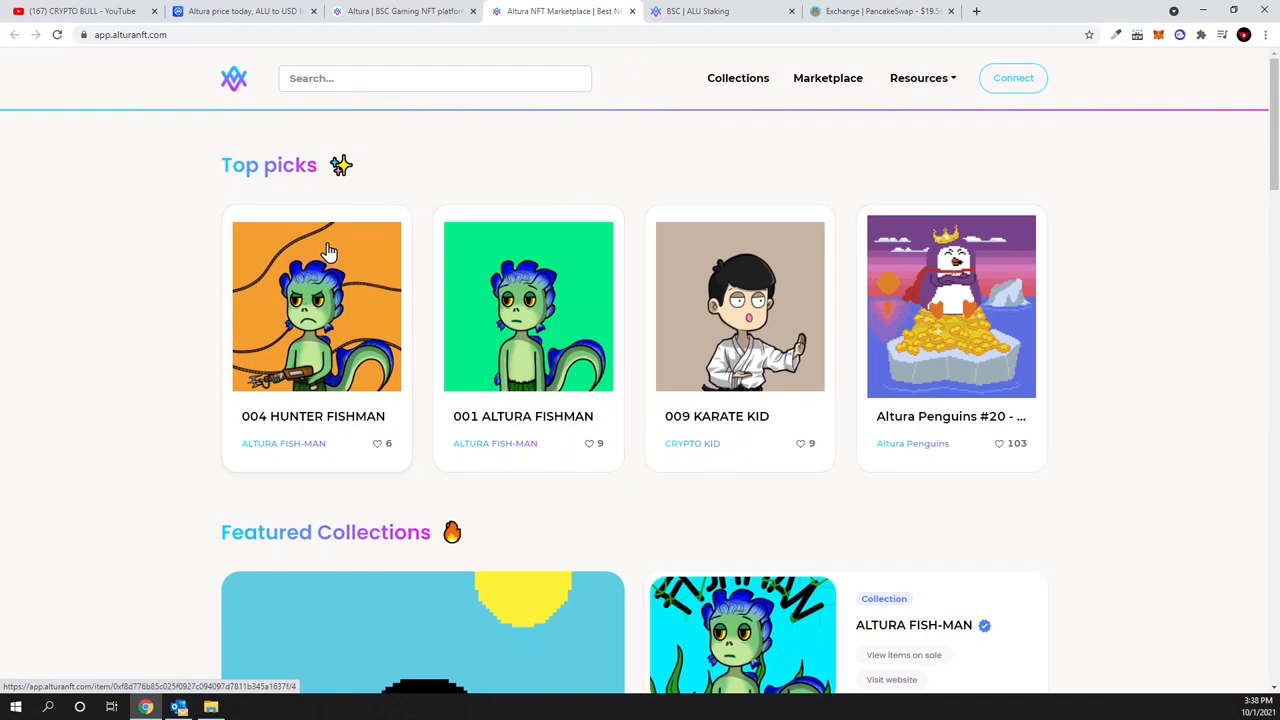
mouse_move(690, 11)
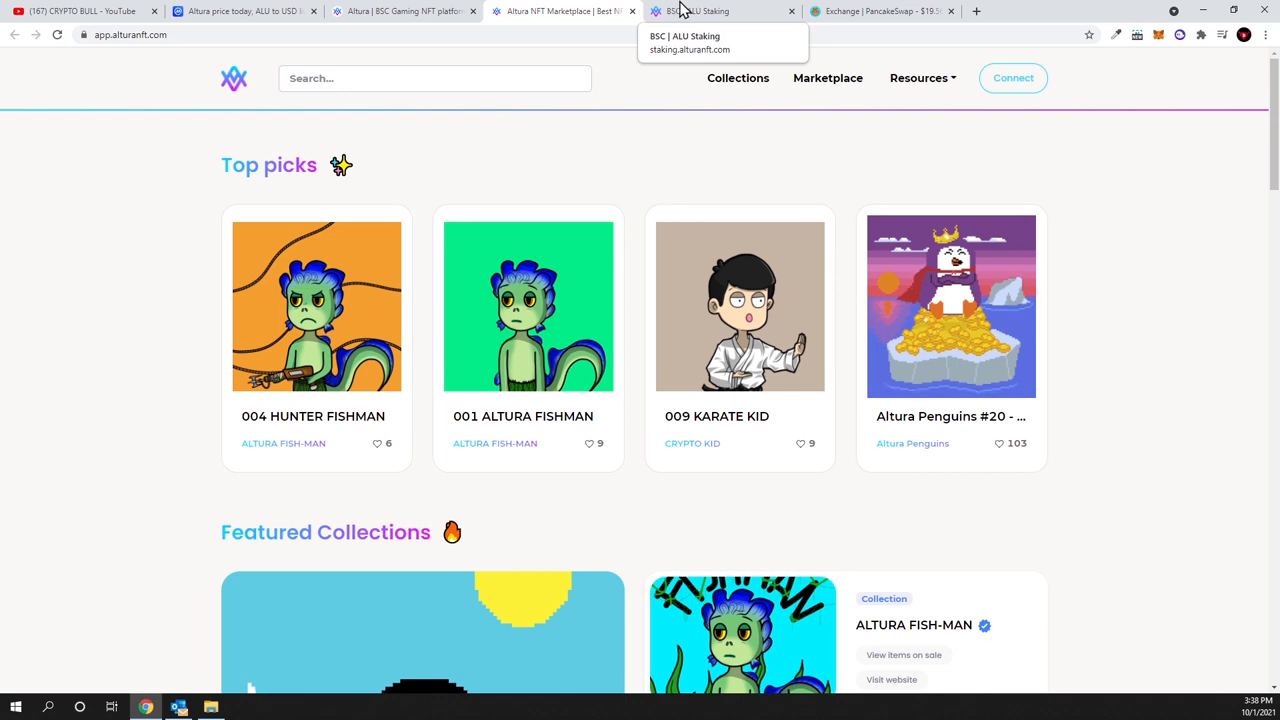
left_click(243, 11)
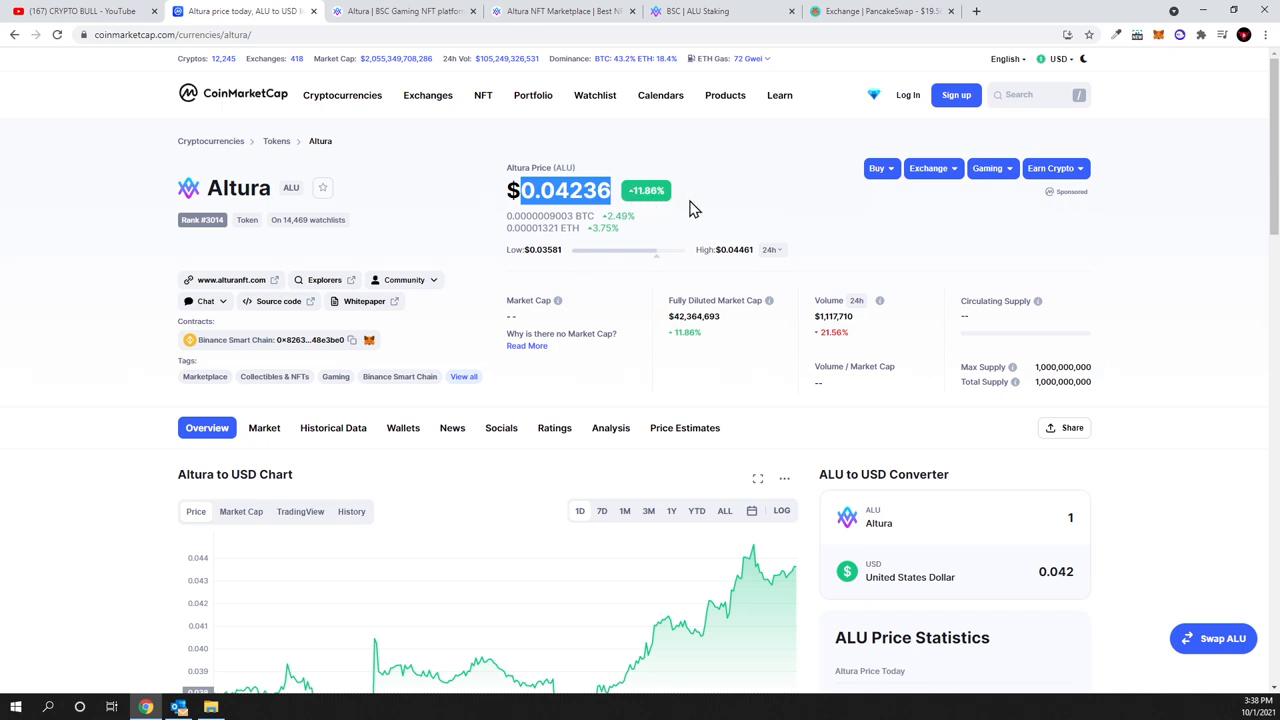
mouse_move(533, 660)
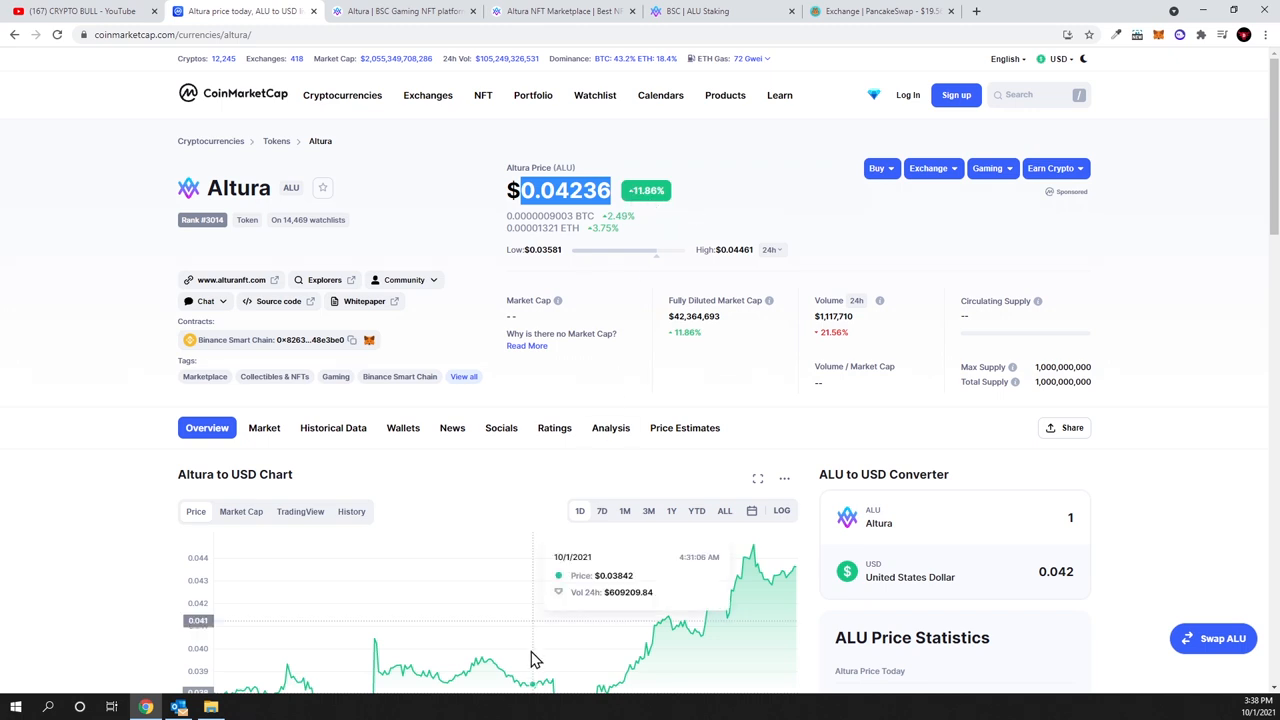
mouse_move(655, 625)
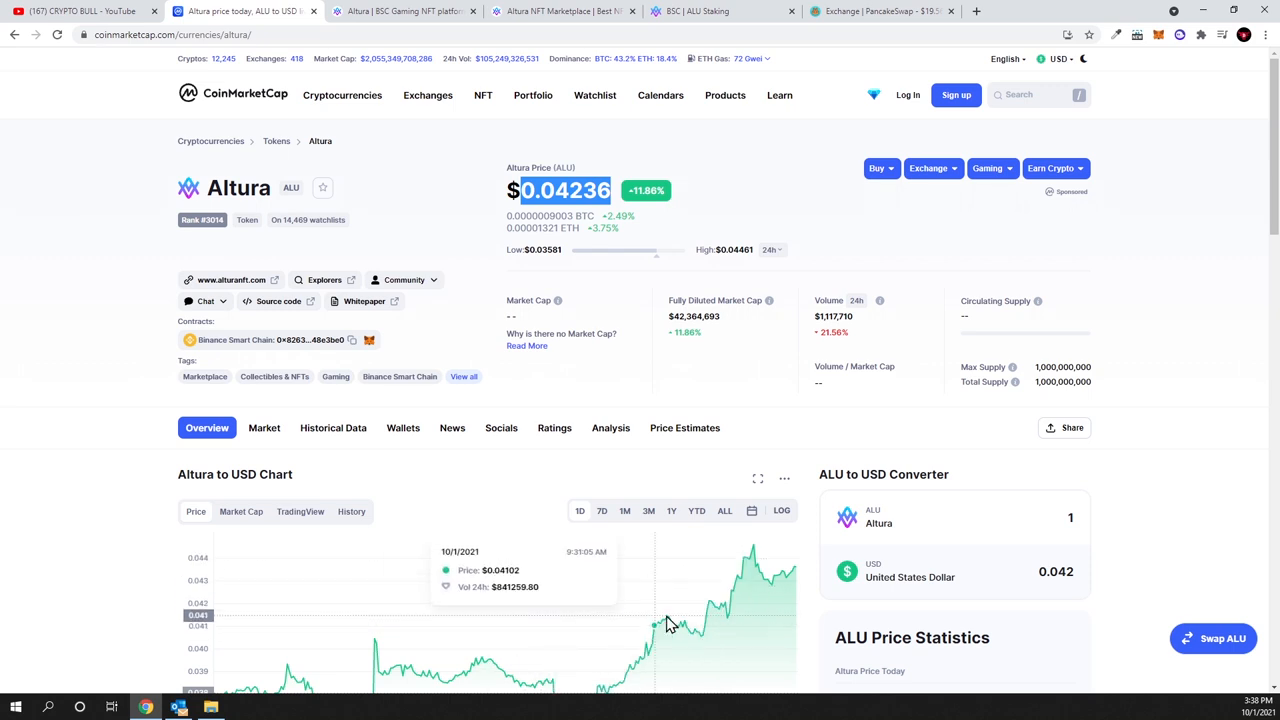
scroll("down", 3)
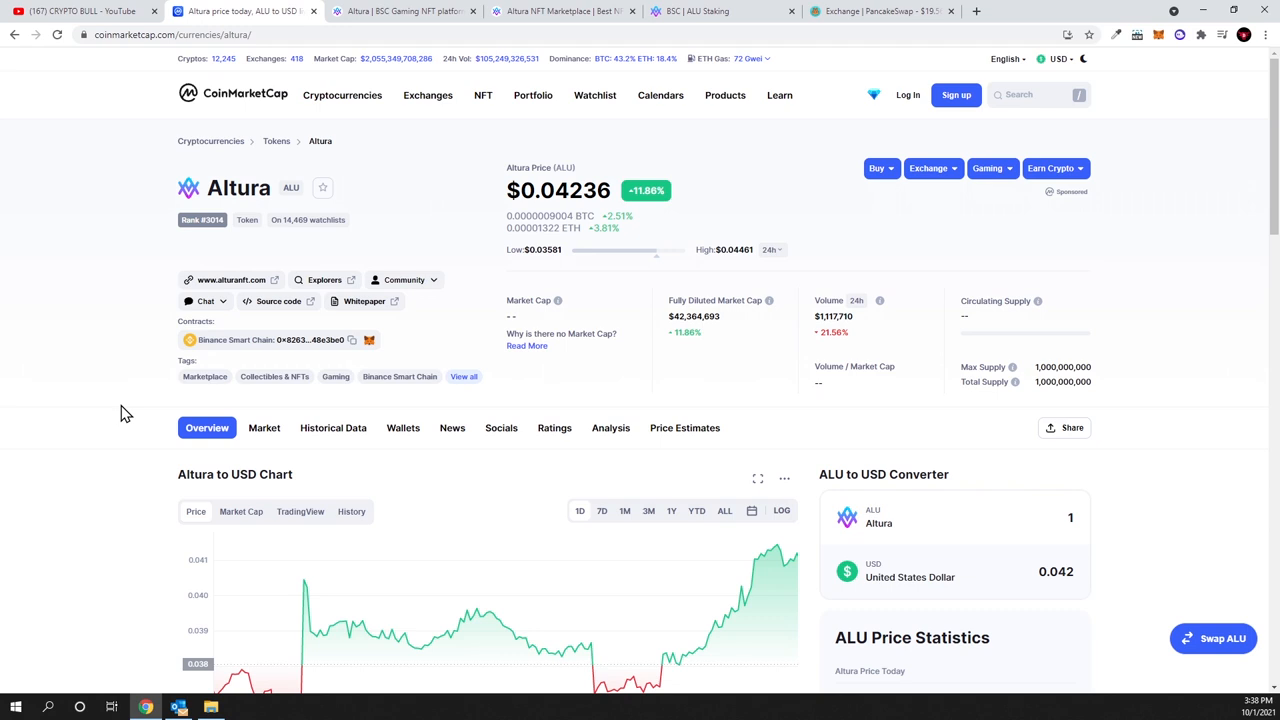
mouse_move(195, 357)
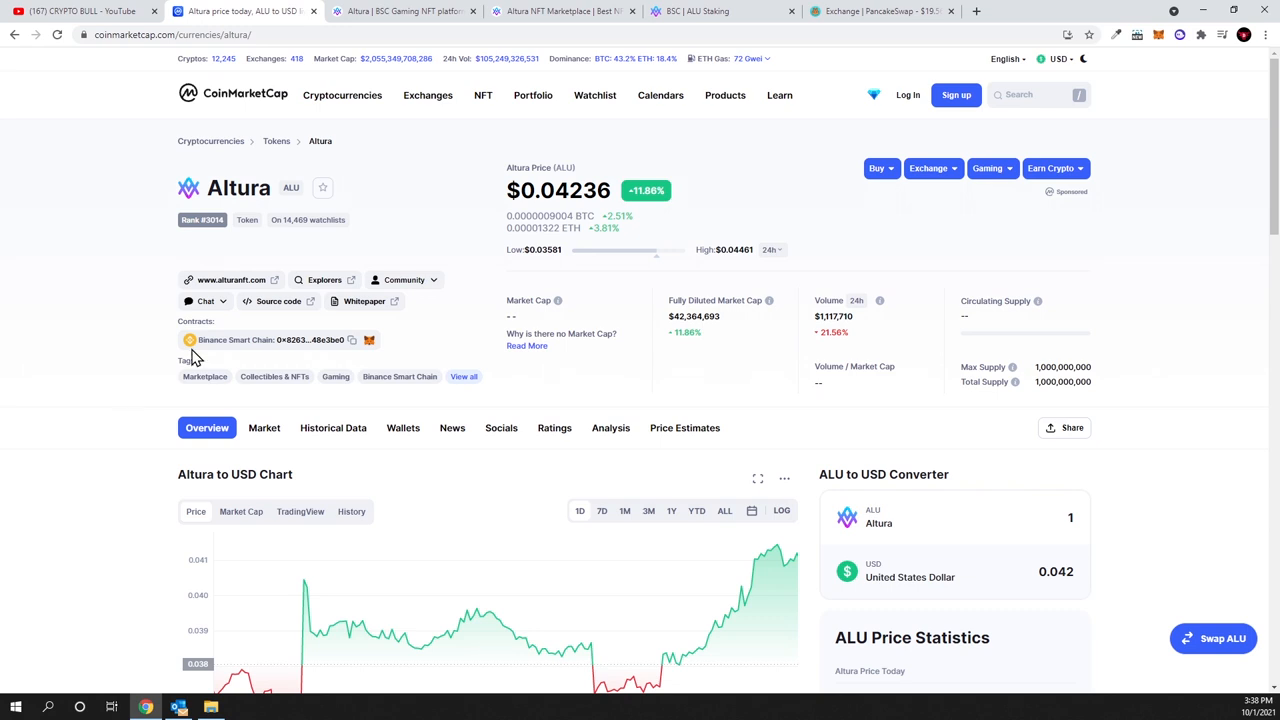
mouse_move(364, 301)
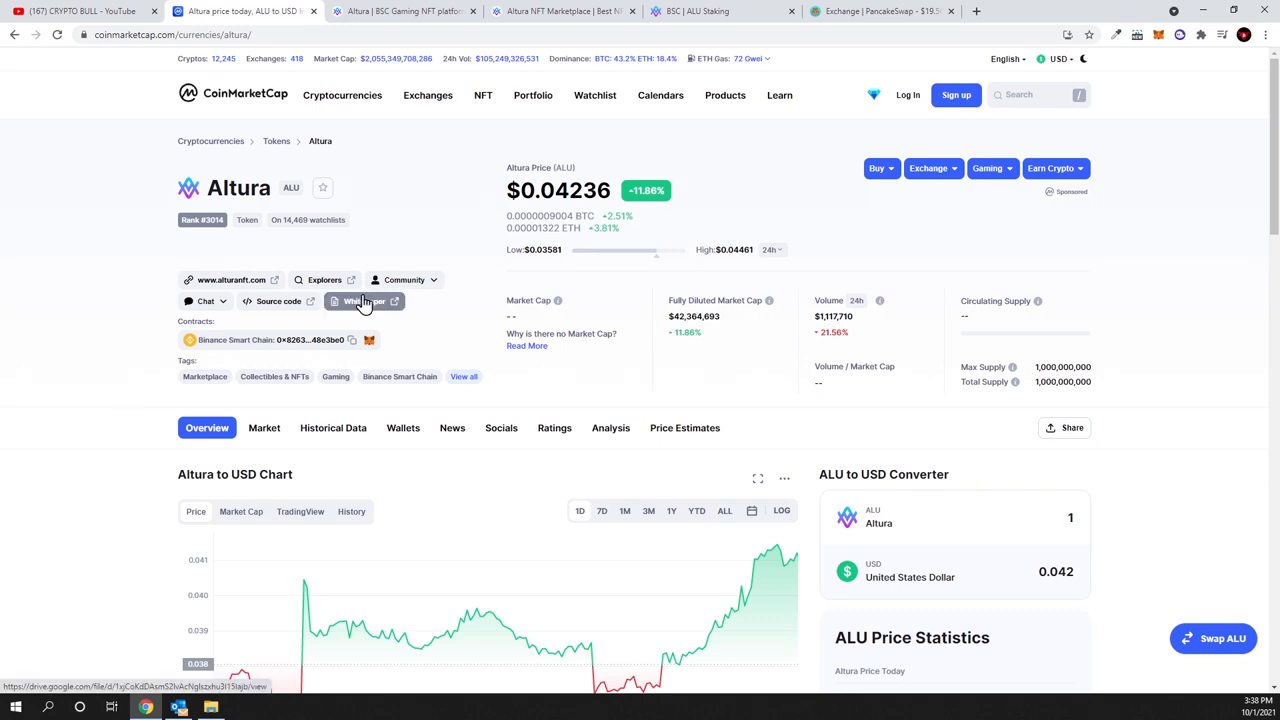
mouse_move(15, 600)
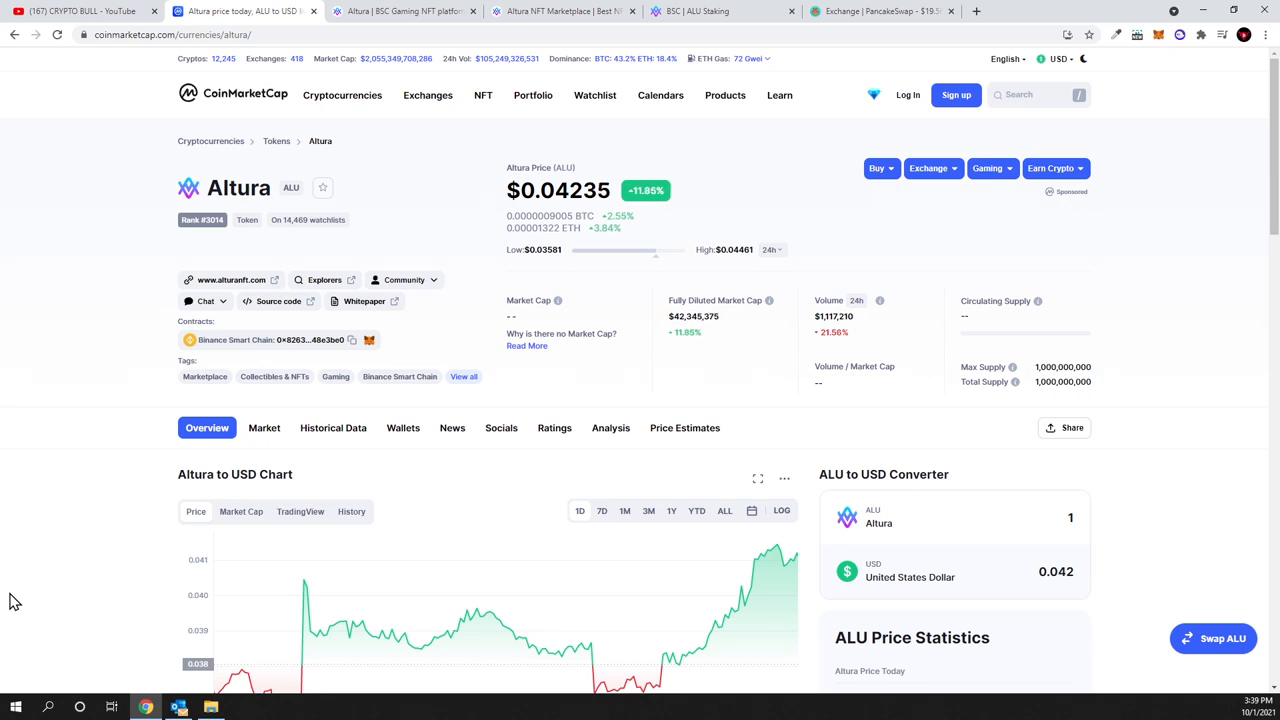
Scroll the Altura website through all seven Meet the Team members to the Roadmap
left_click(403, 11)
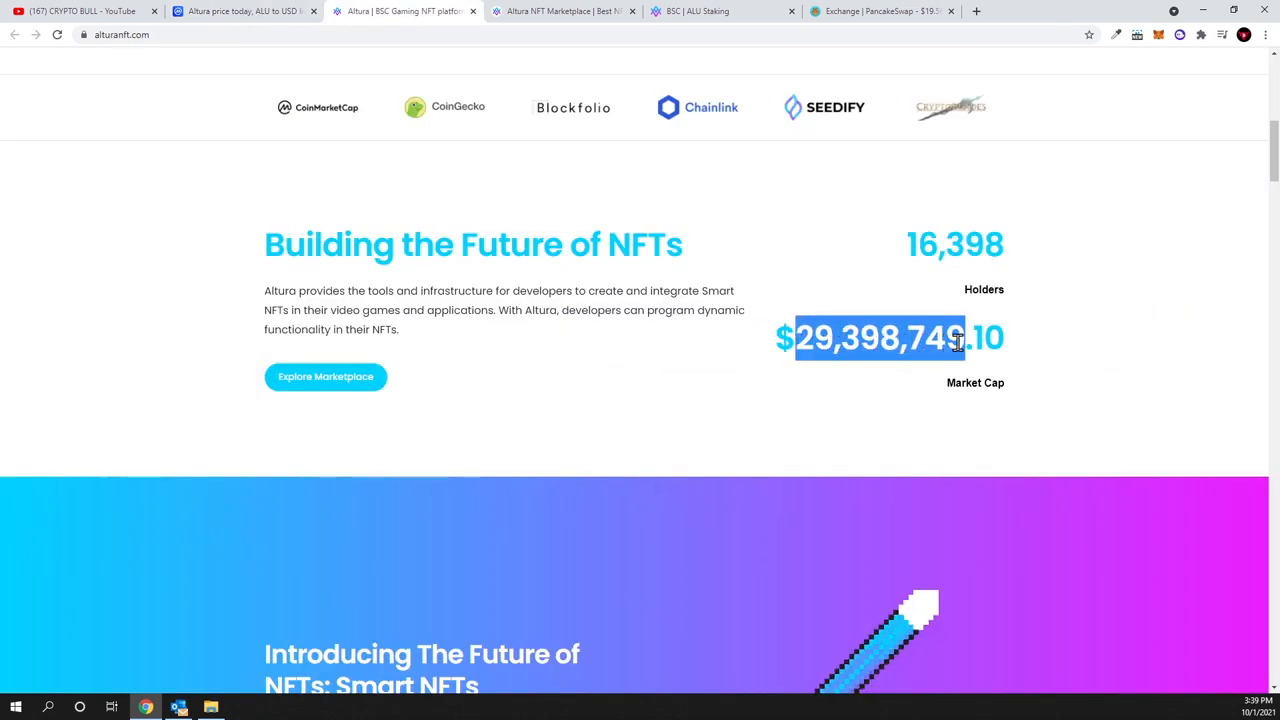
scroll("down", 3)
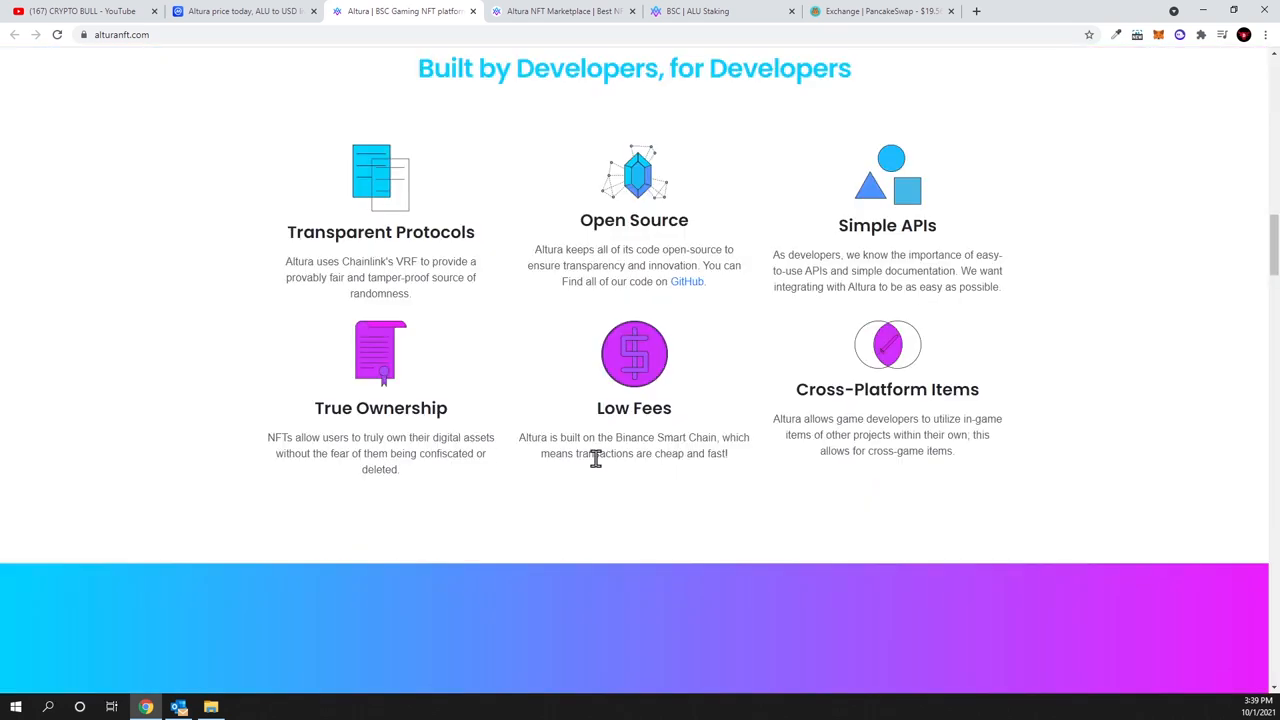
mouse_move(846, 100)
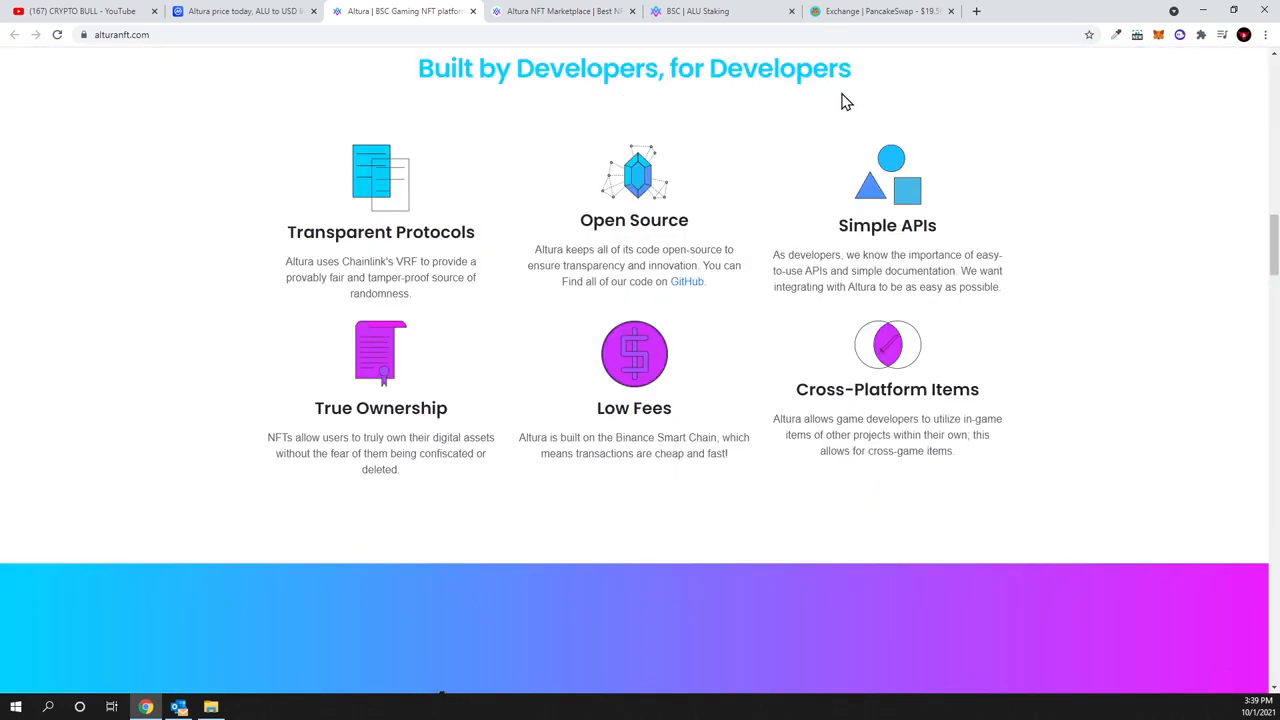
mouse_move(658, 248)
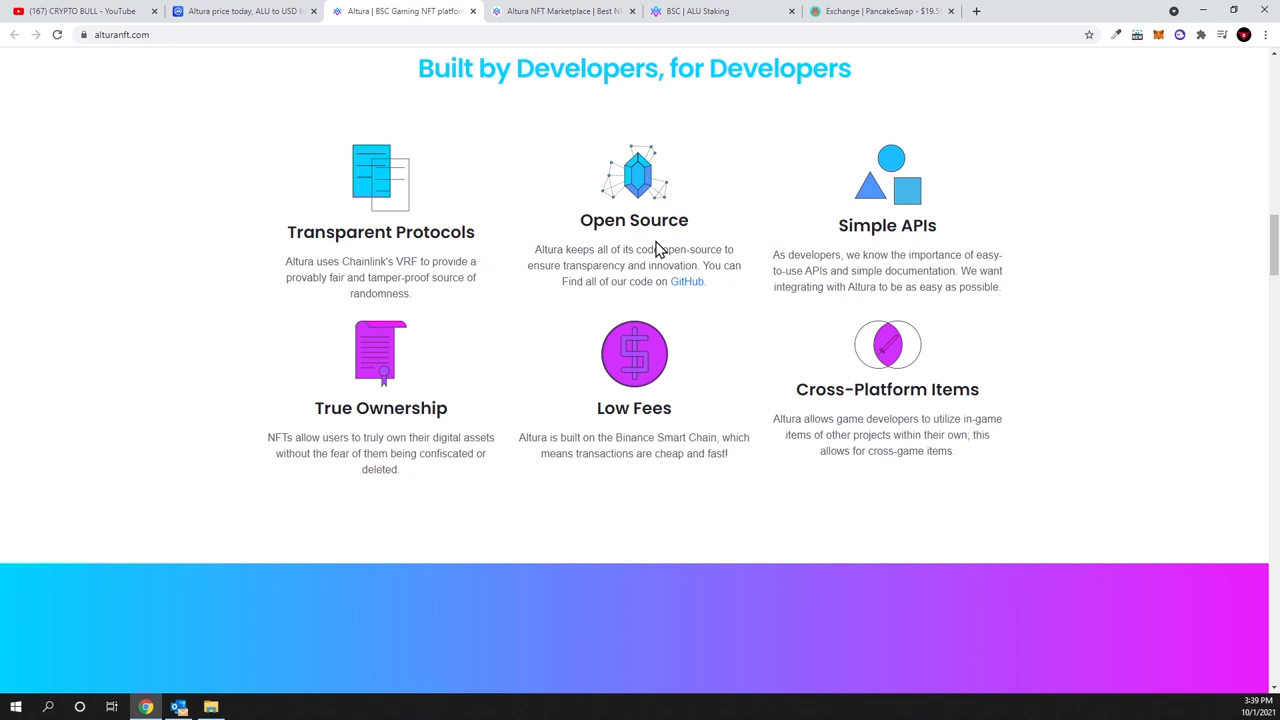
mouse_move(836, 235)
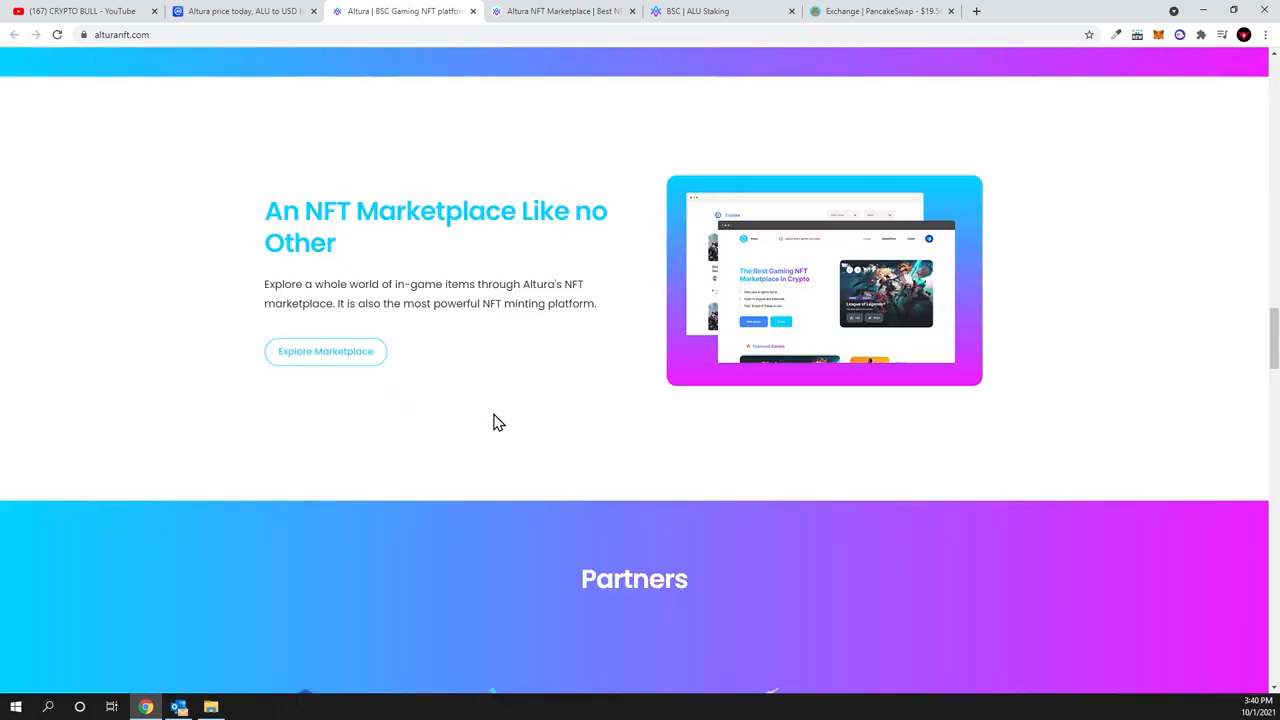
scroll("down", 3)
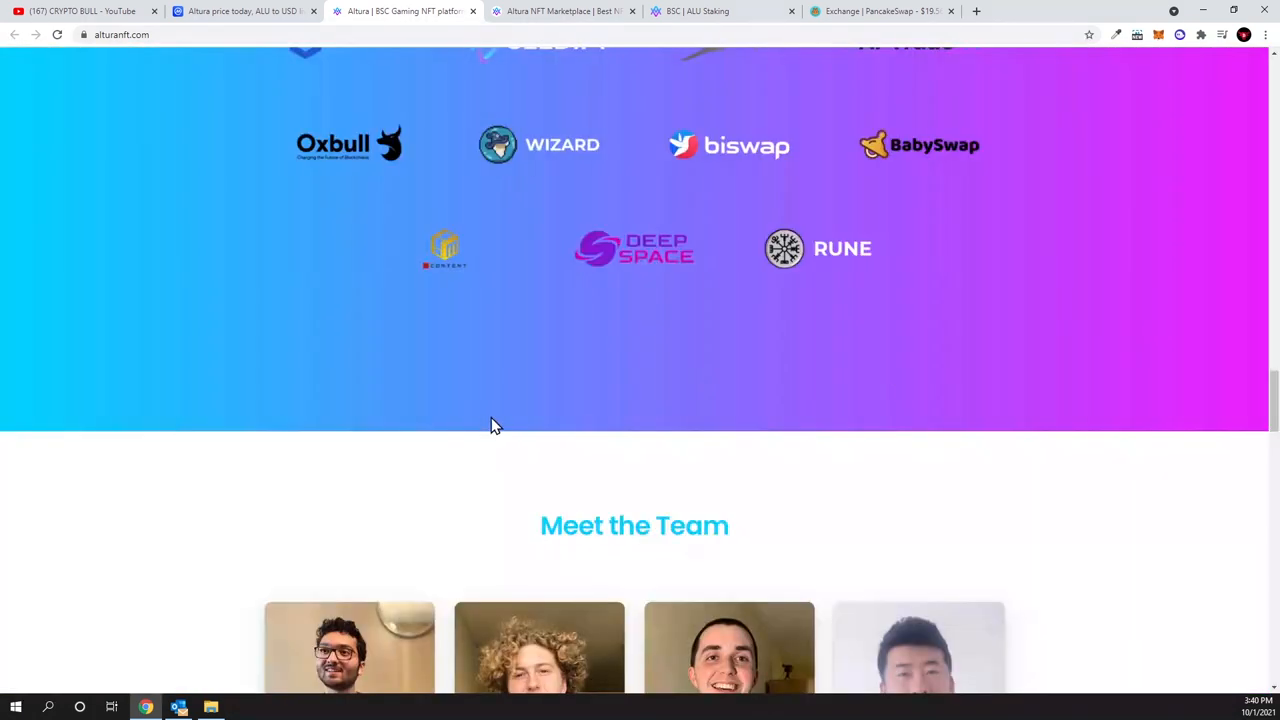
scroll("down", 3)
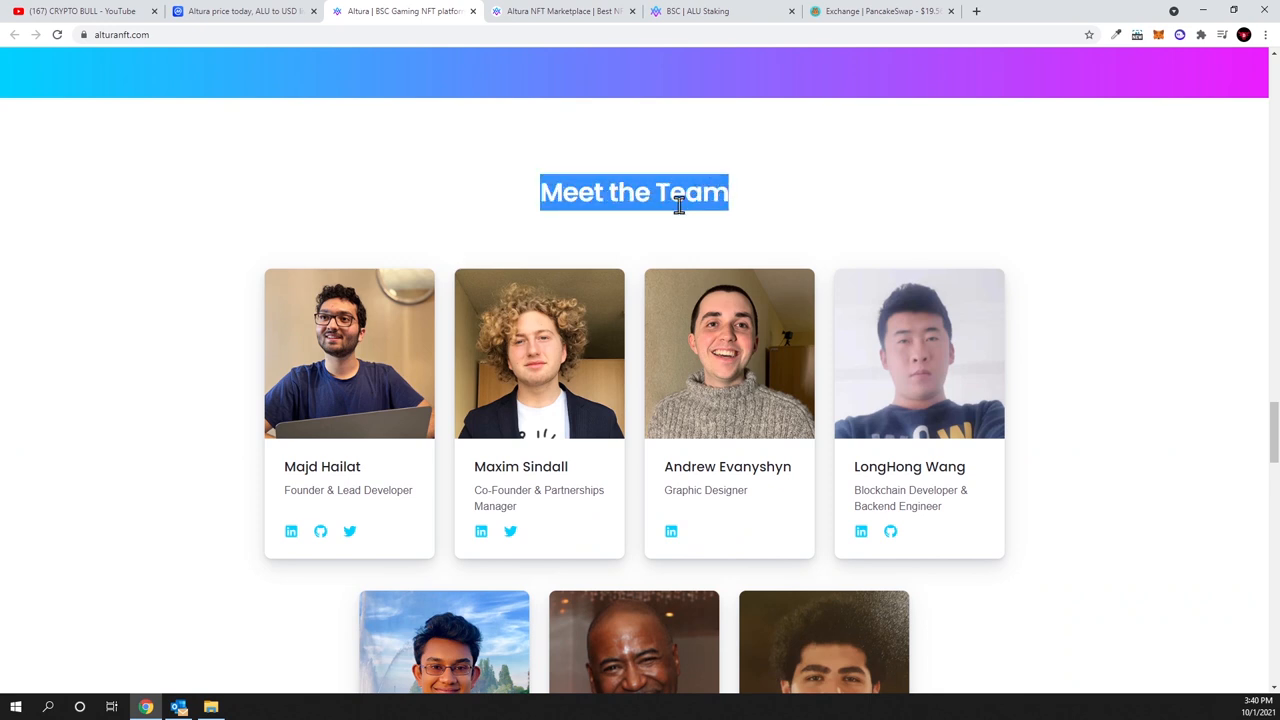
mouse_move(110, 442)
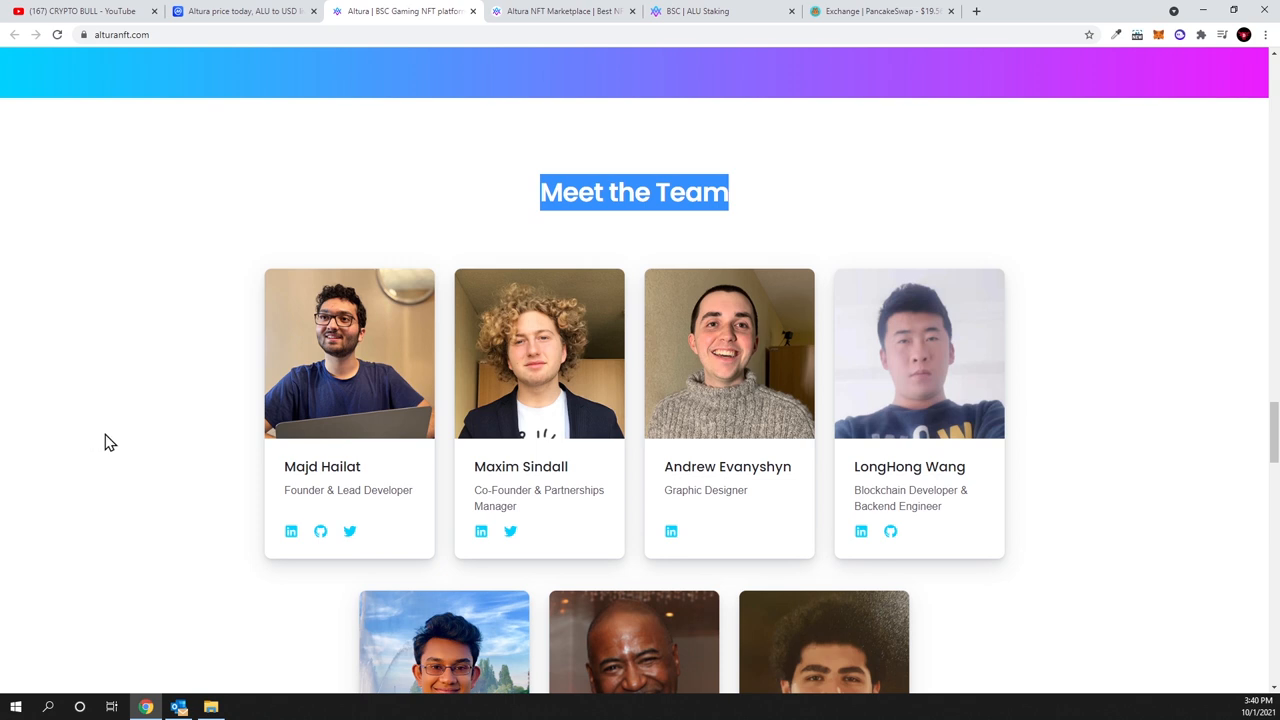
mouse_move(352, 487)
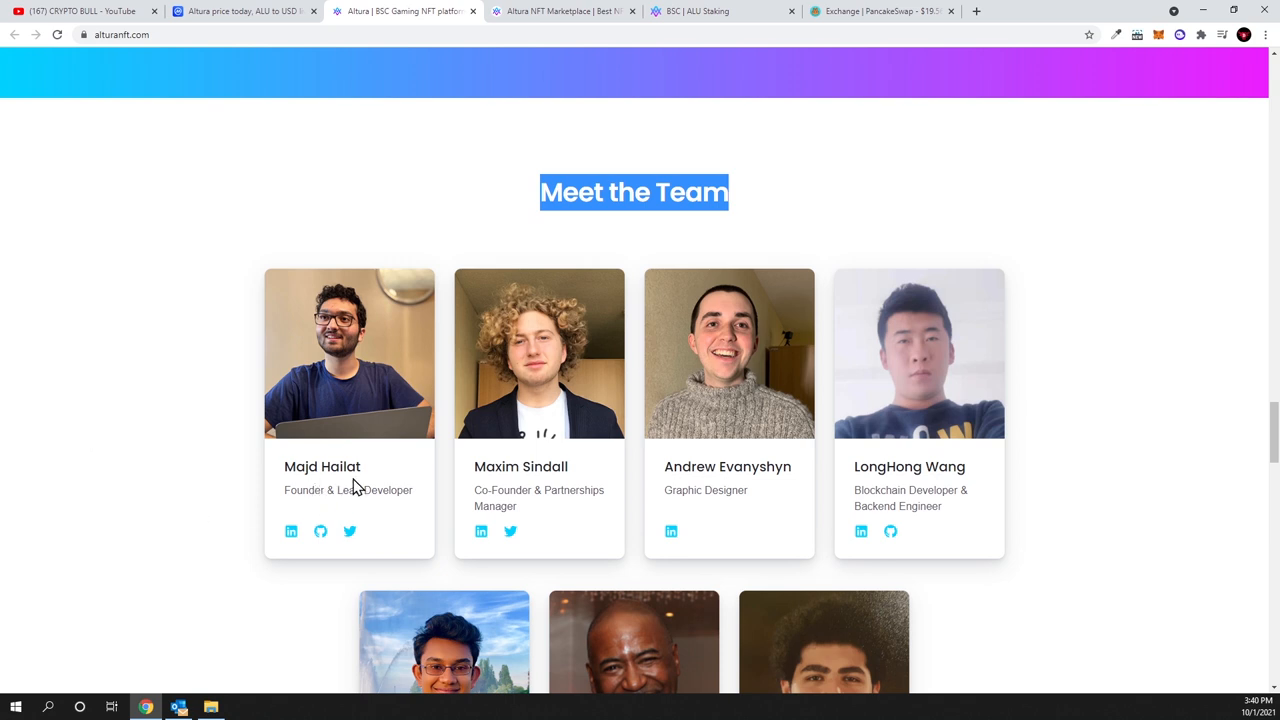
mouse_move(517, 507)
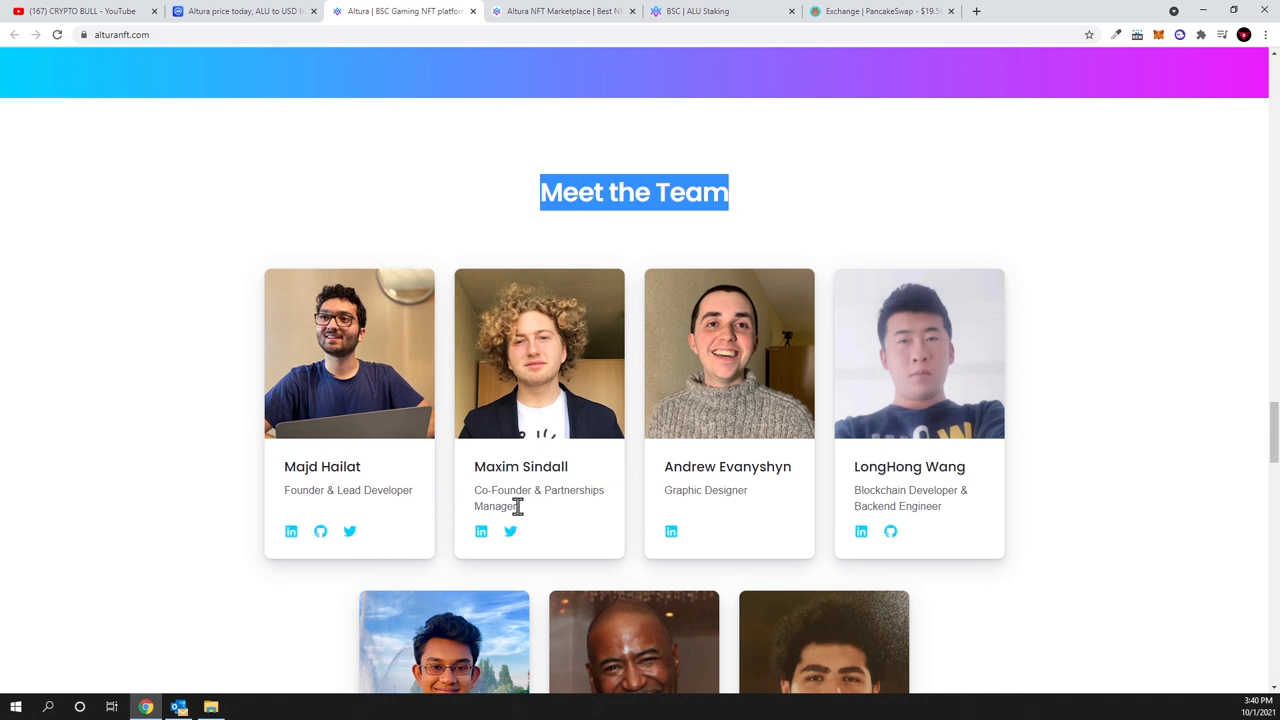
mouse_move(547, 510)
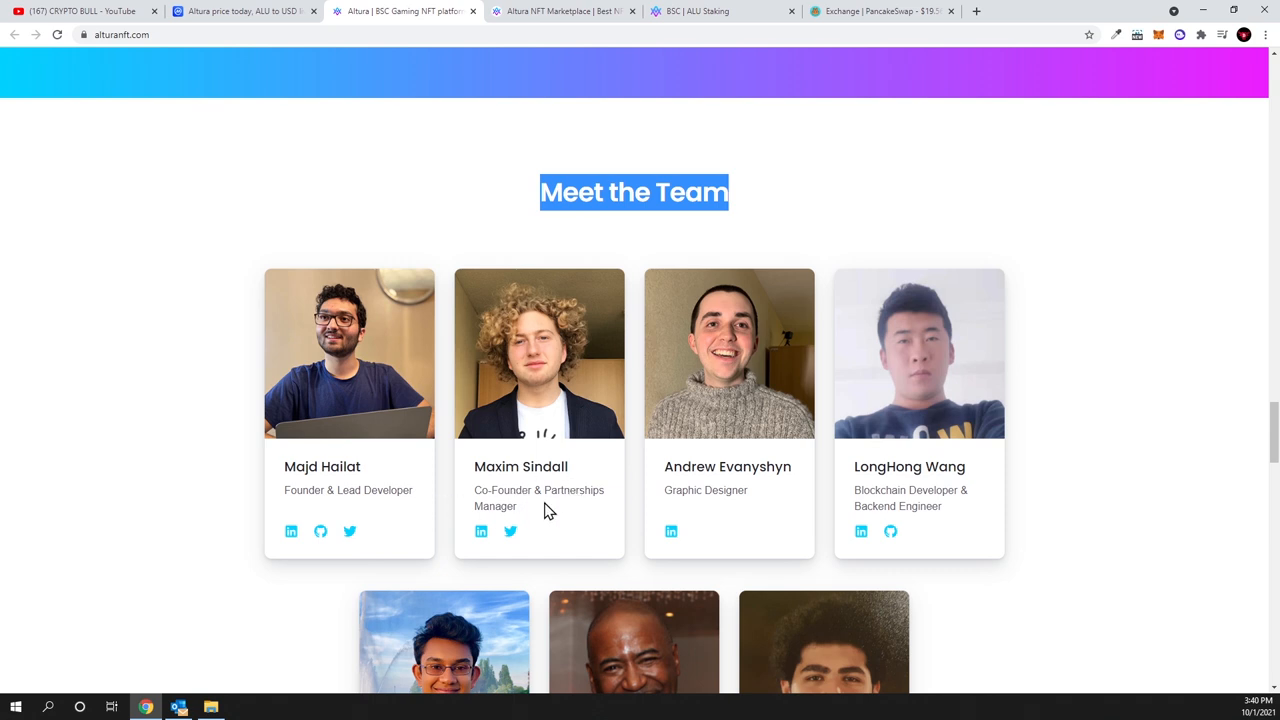
mouse_move(692, 478)
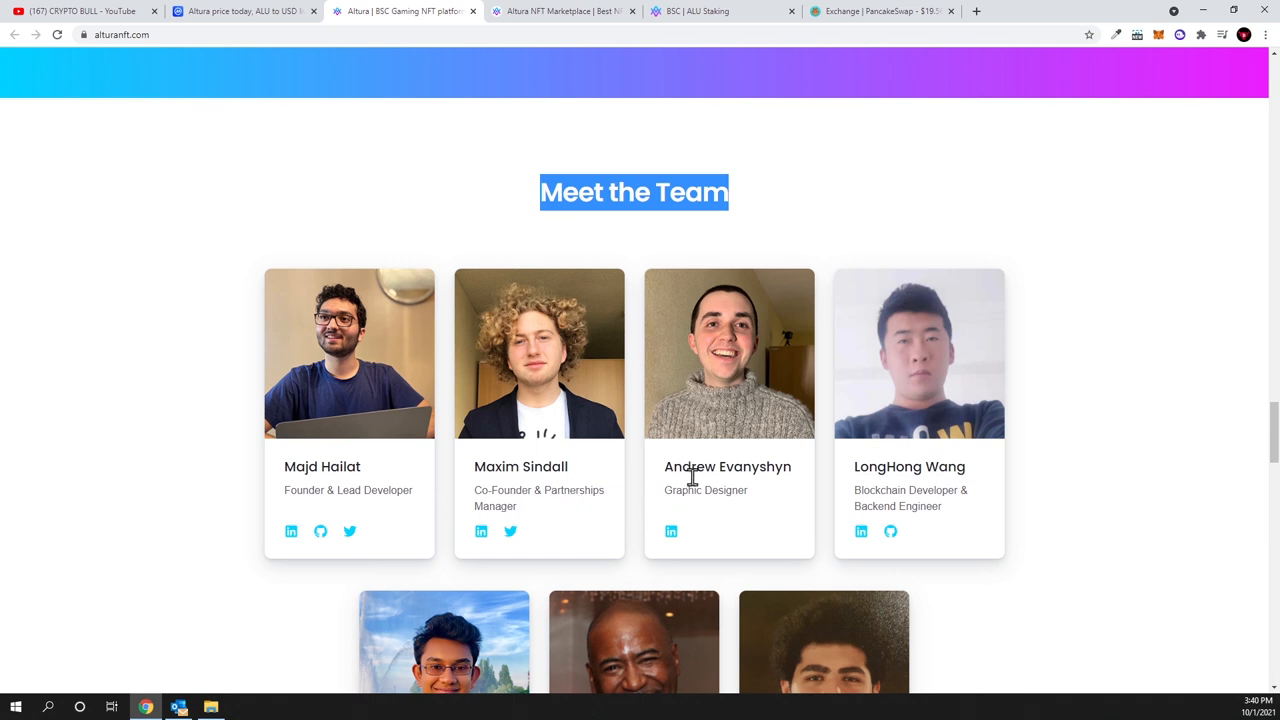
scroll("down", 3)
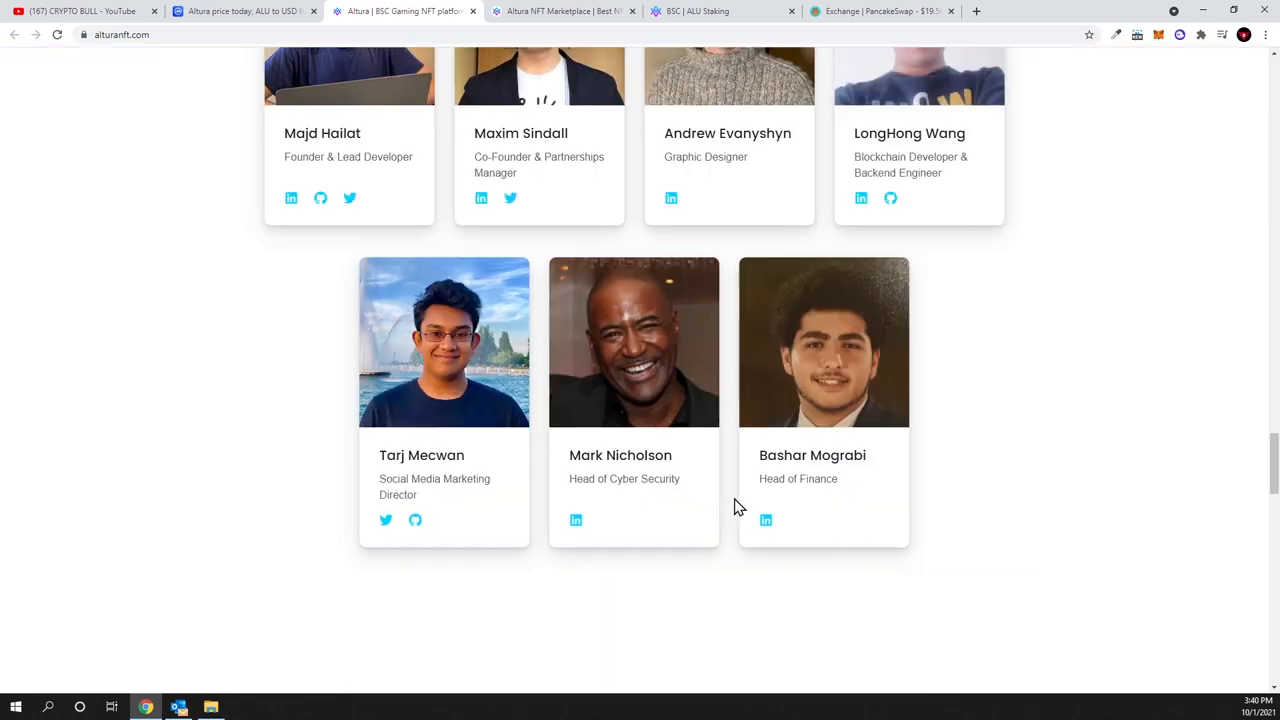
scroll("down", 3)
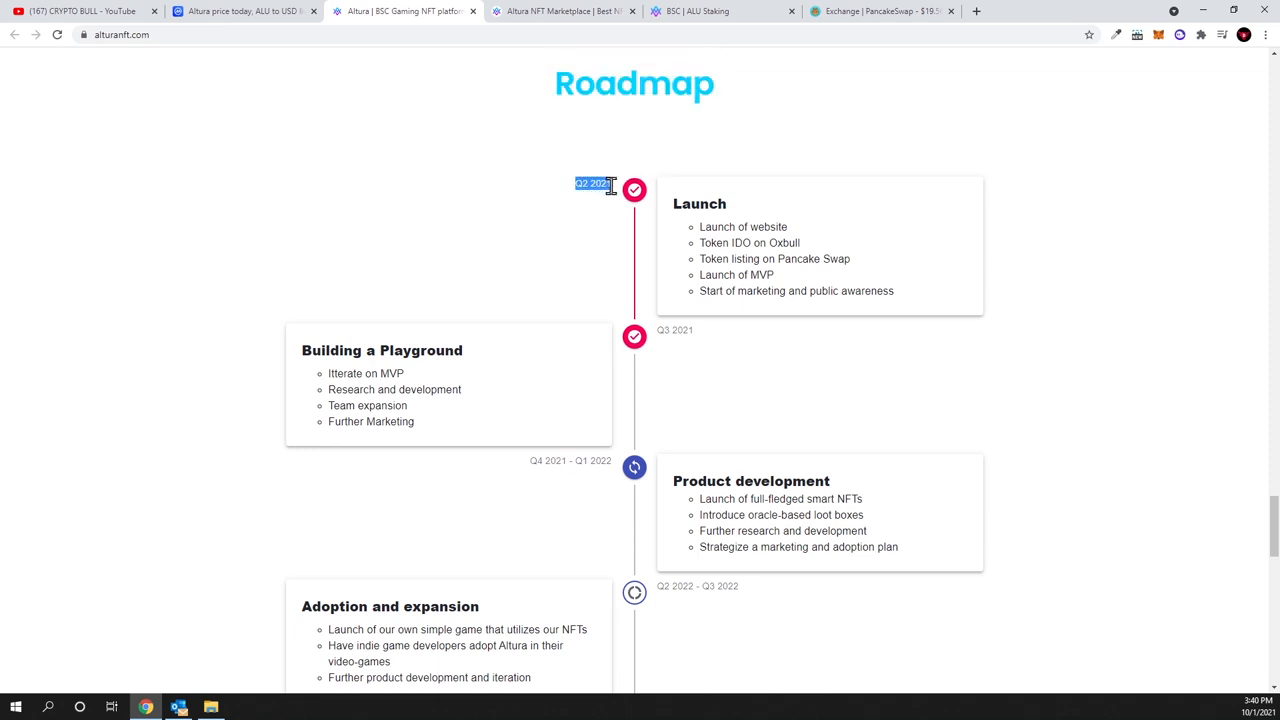
mouse_move(555, 249)
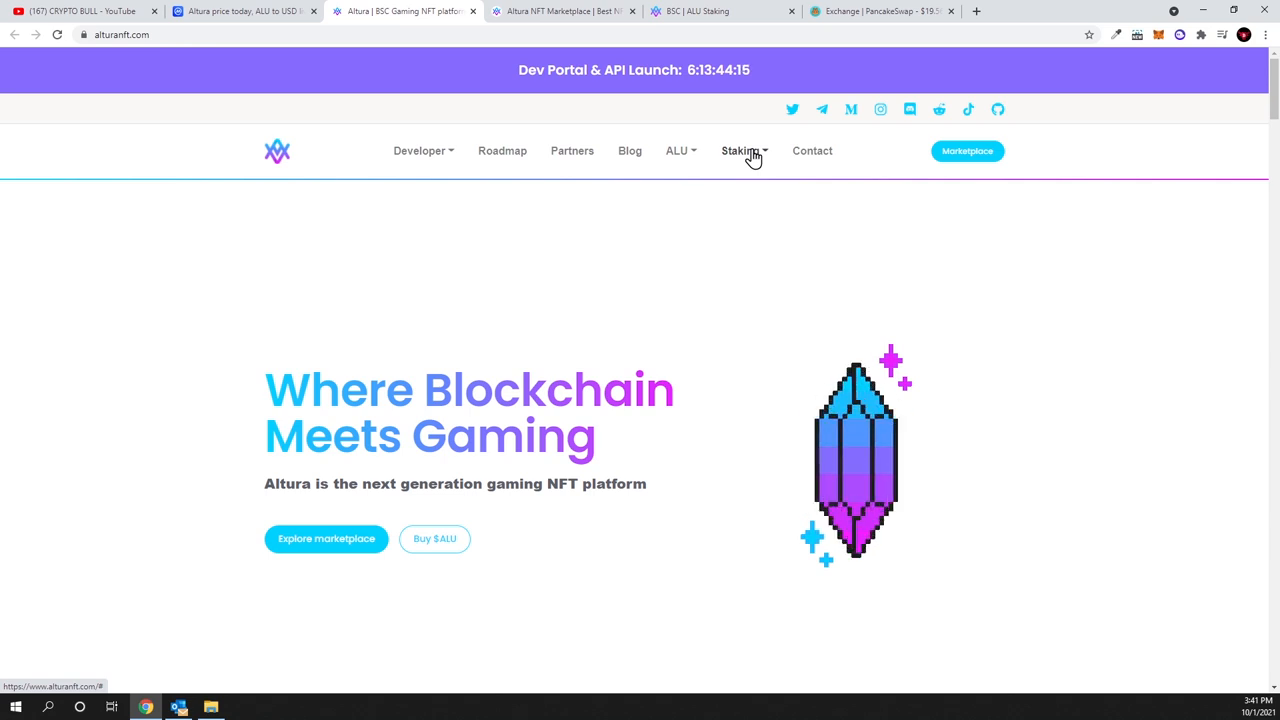
Open the staking.alturanft.com ALU Staking page with its wallet connection options
left_click(245, 11)
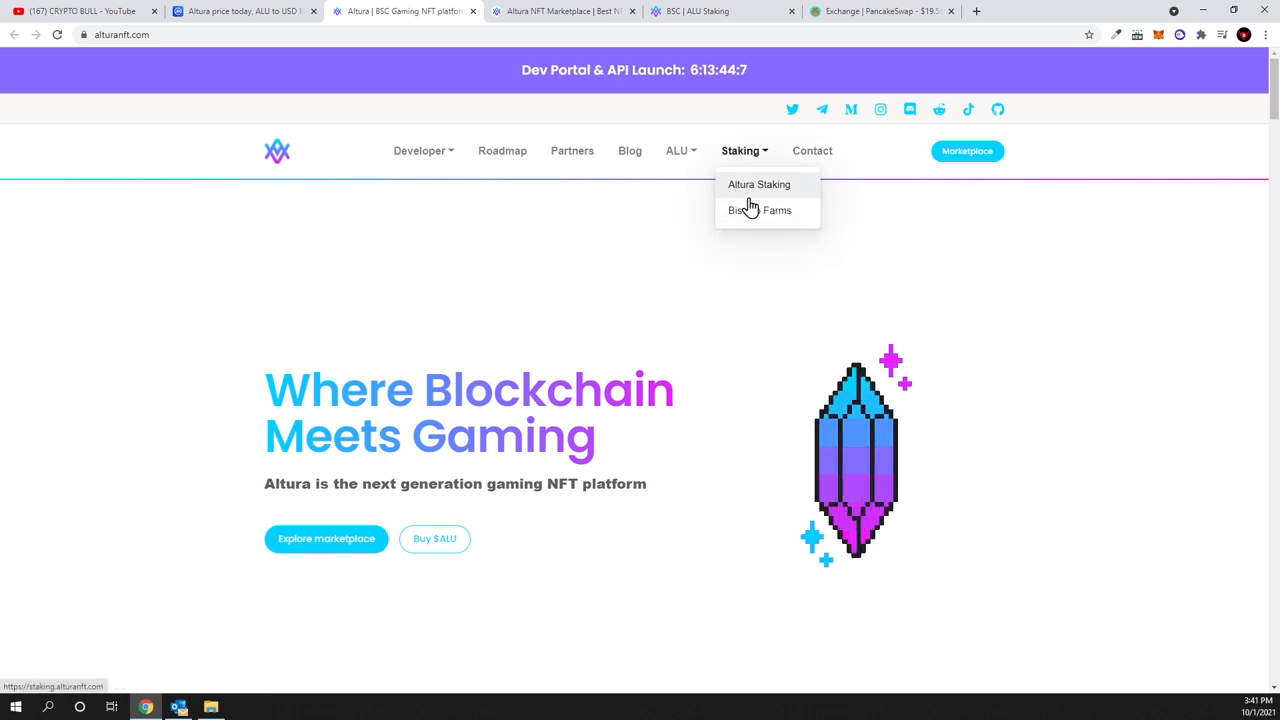
mouse_move(745, 190)
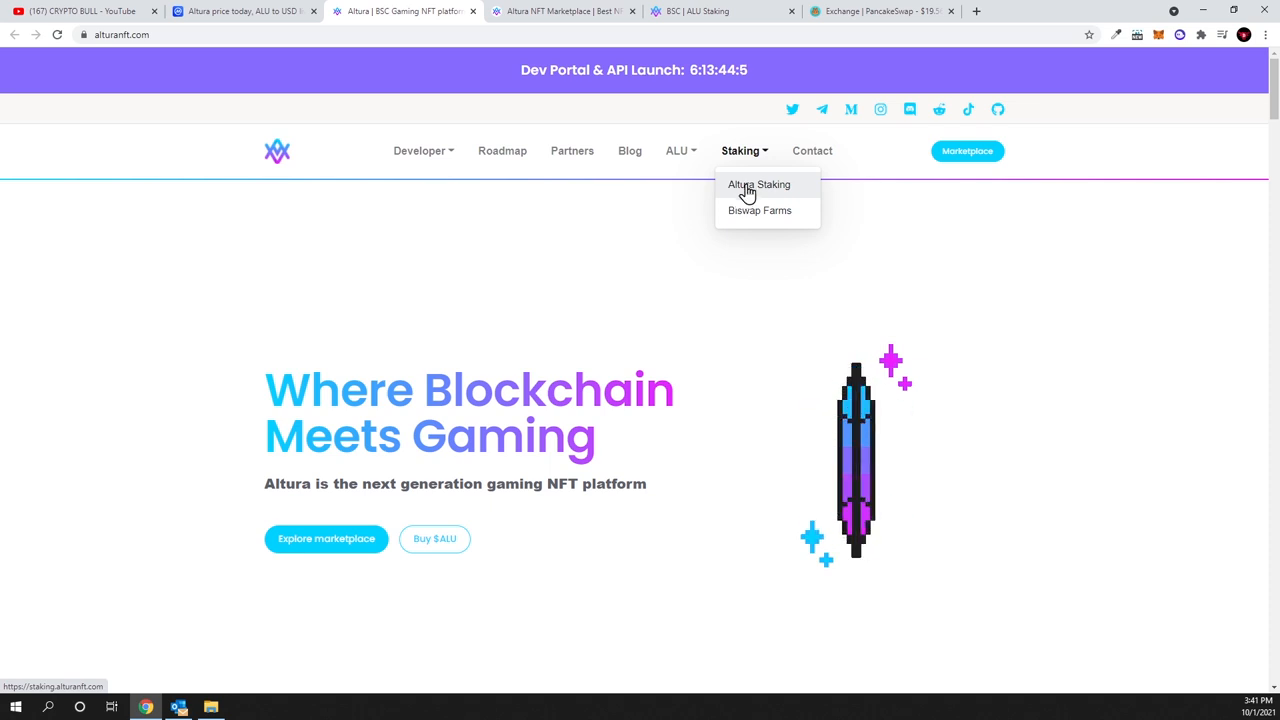
left_click(759, 184)
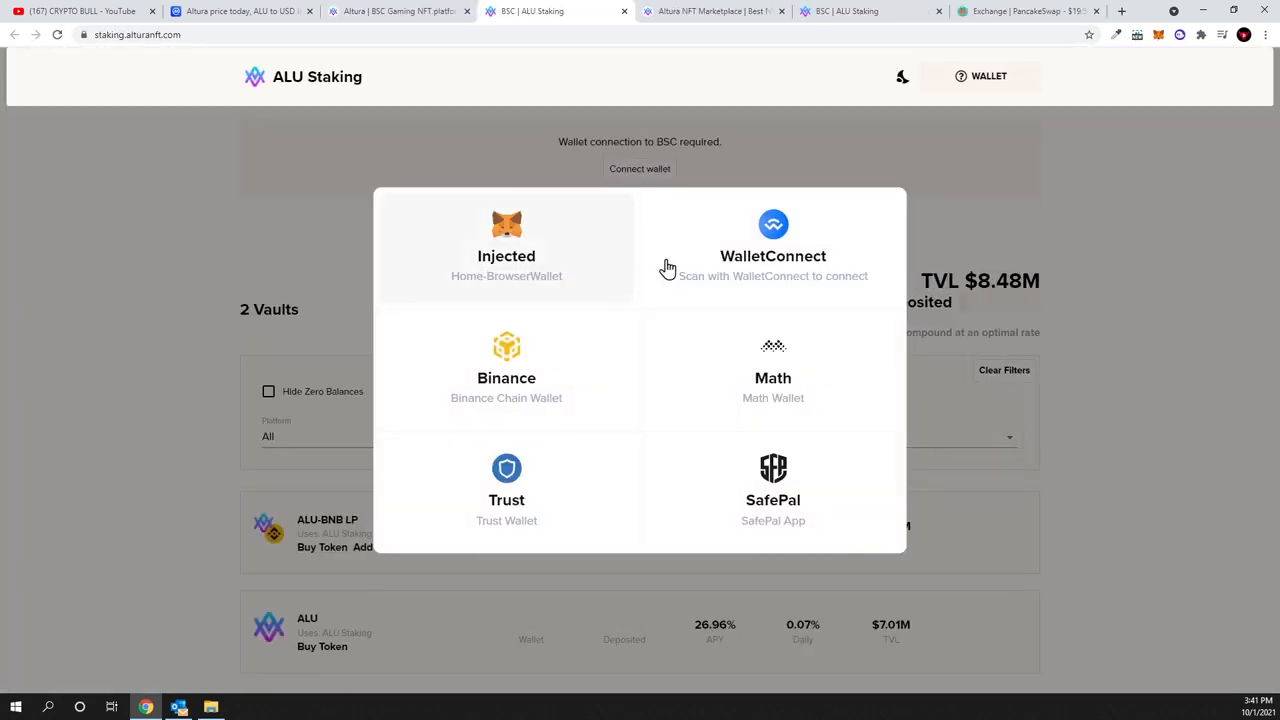
mouse_move(645, 330)
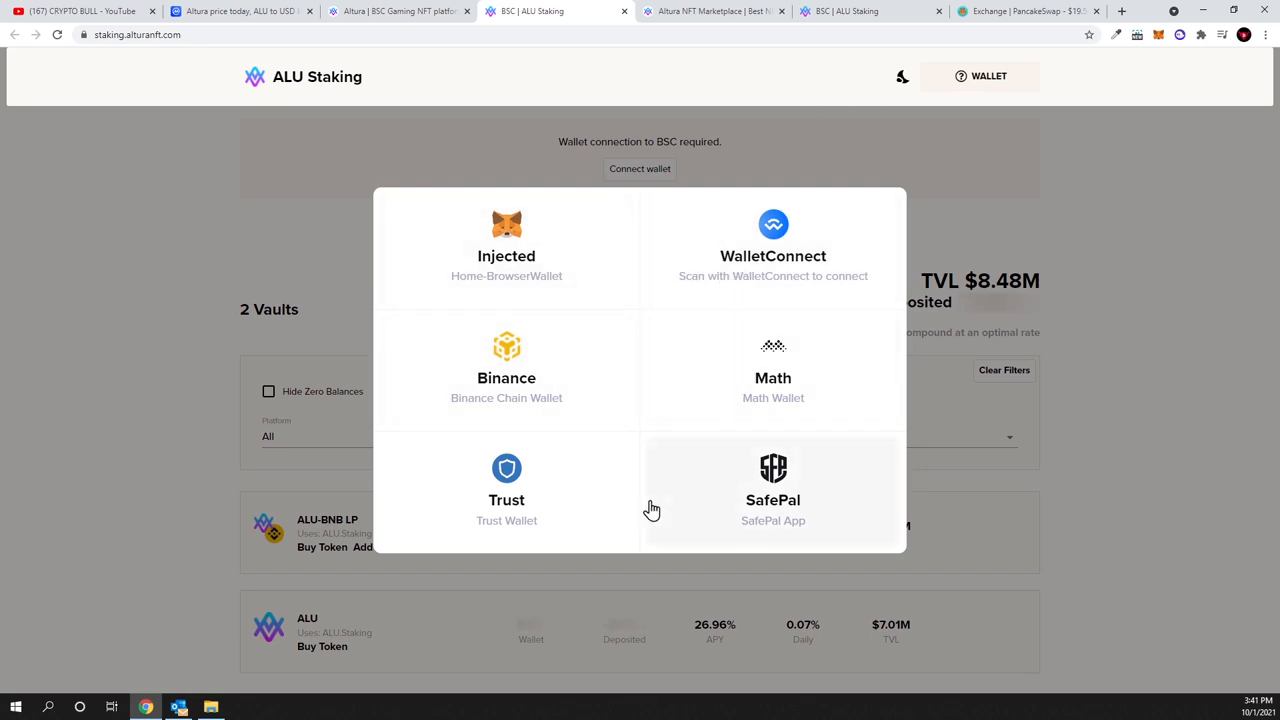
mouse_move(435, 370)
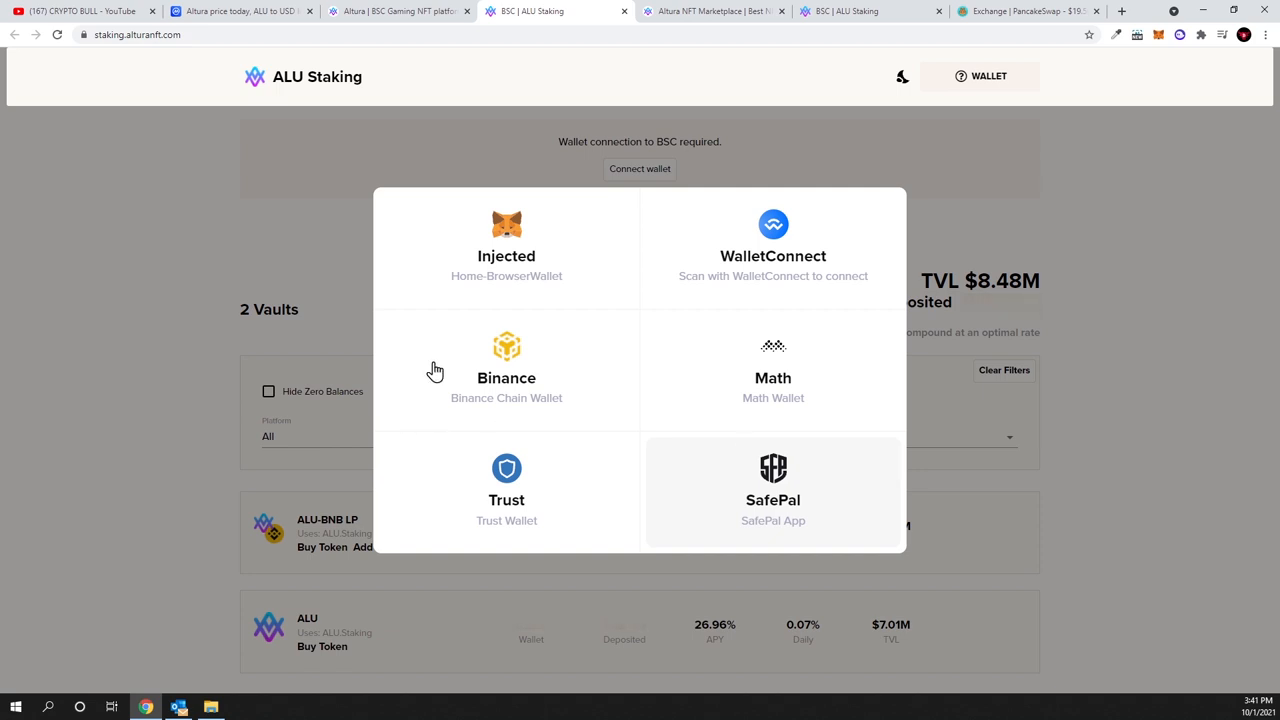
mouse_move(530, 280)
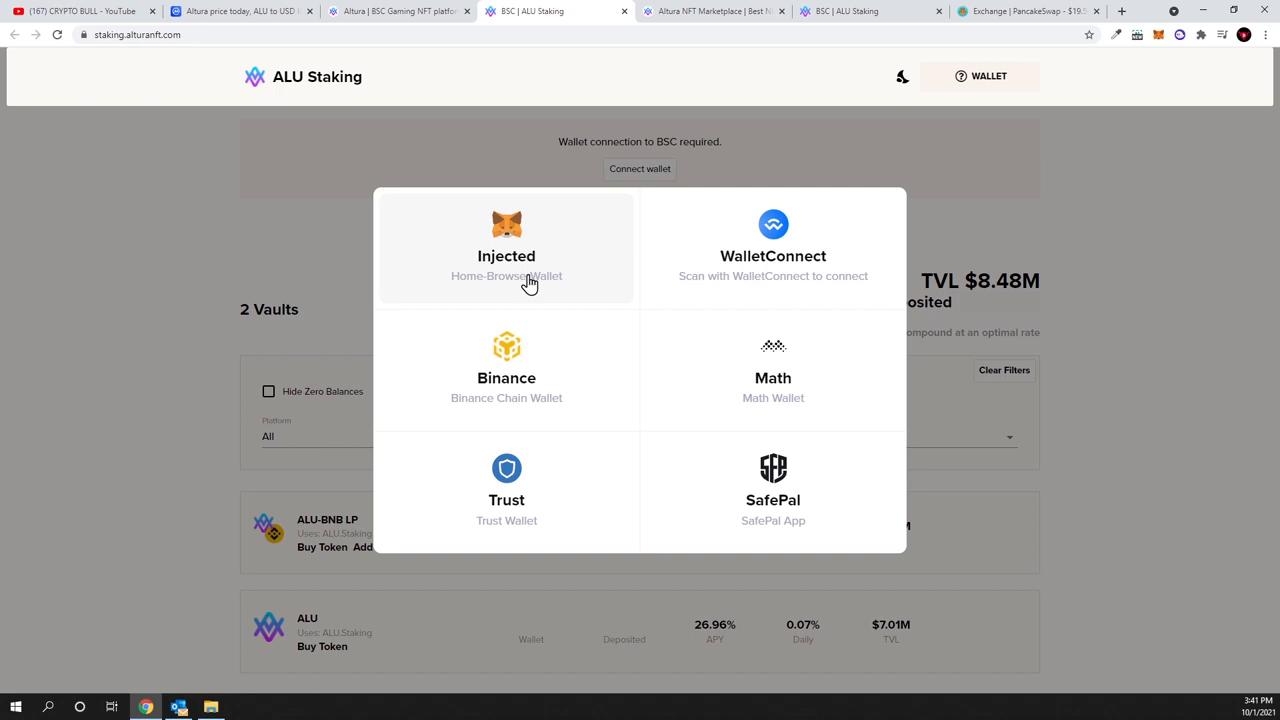
mouse_move(12, 665)
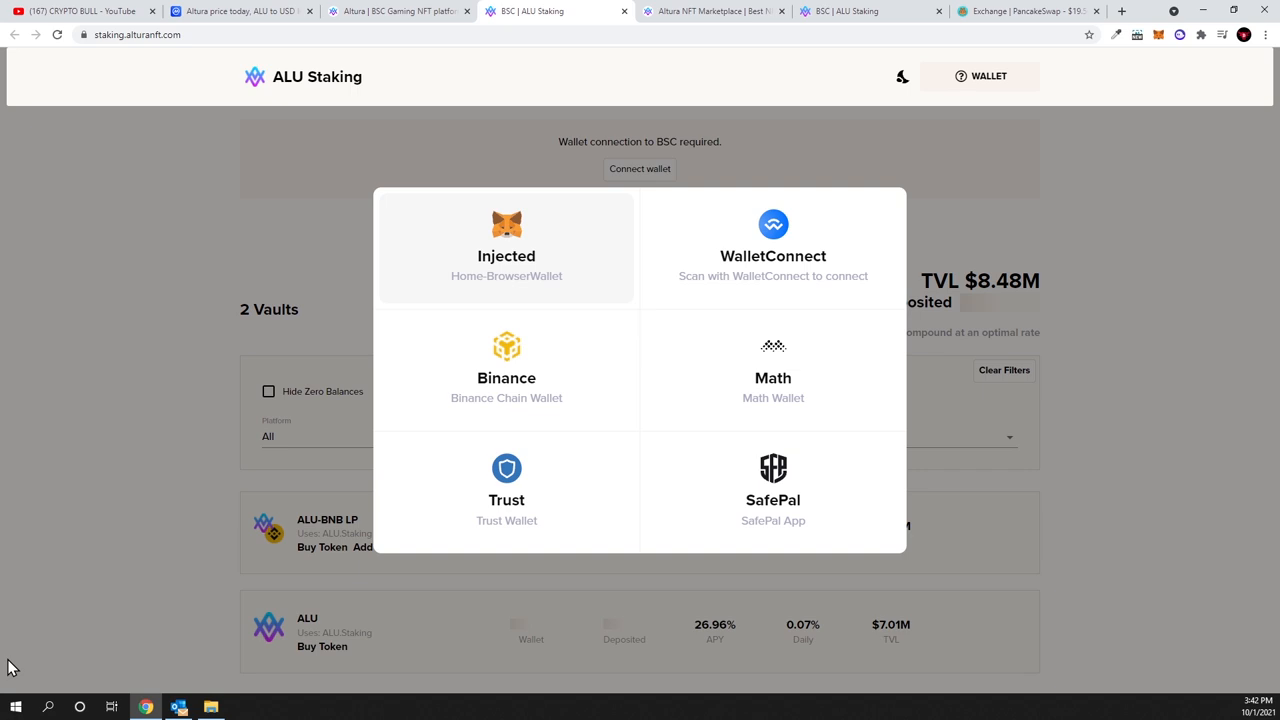
mouse_move(295, 427)
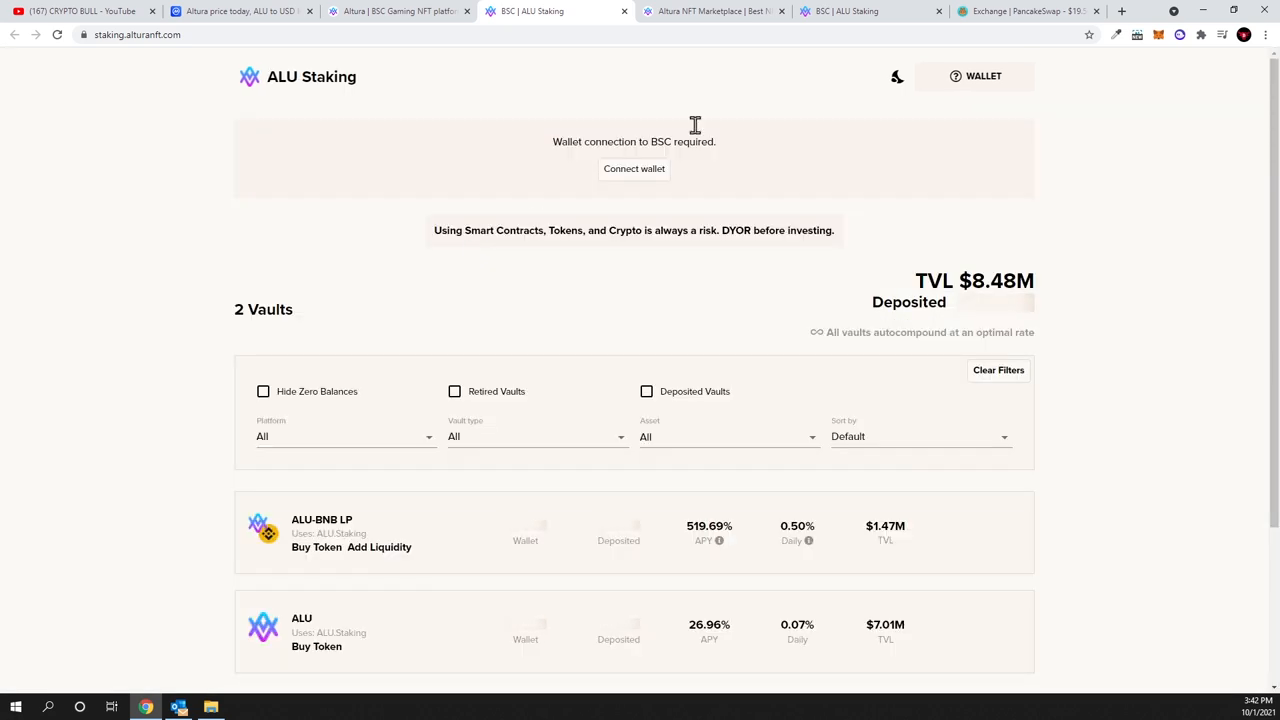
mouse_move(398, 11)
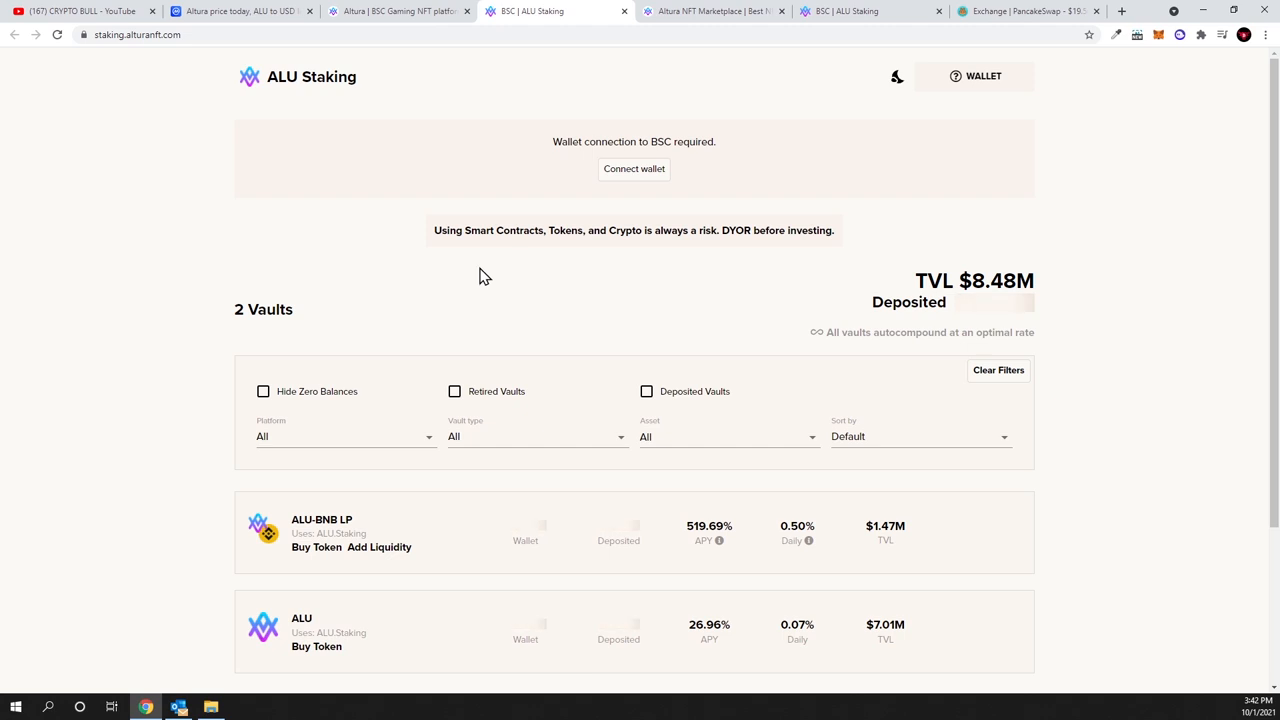
Compare the ALU-BNB LP (519.69% APY) and ALU (26.96%) vaults, then return to Altura
scroll("down", 3)
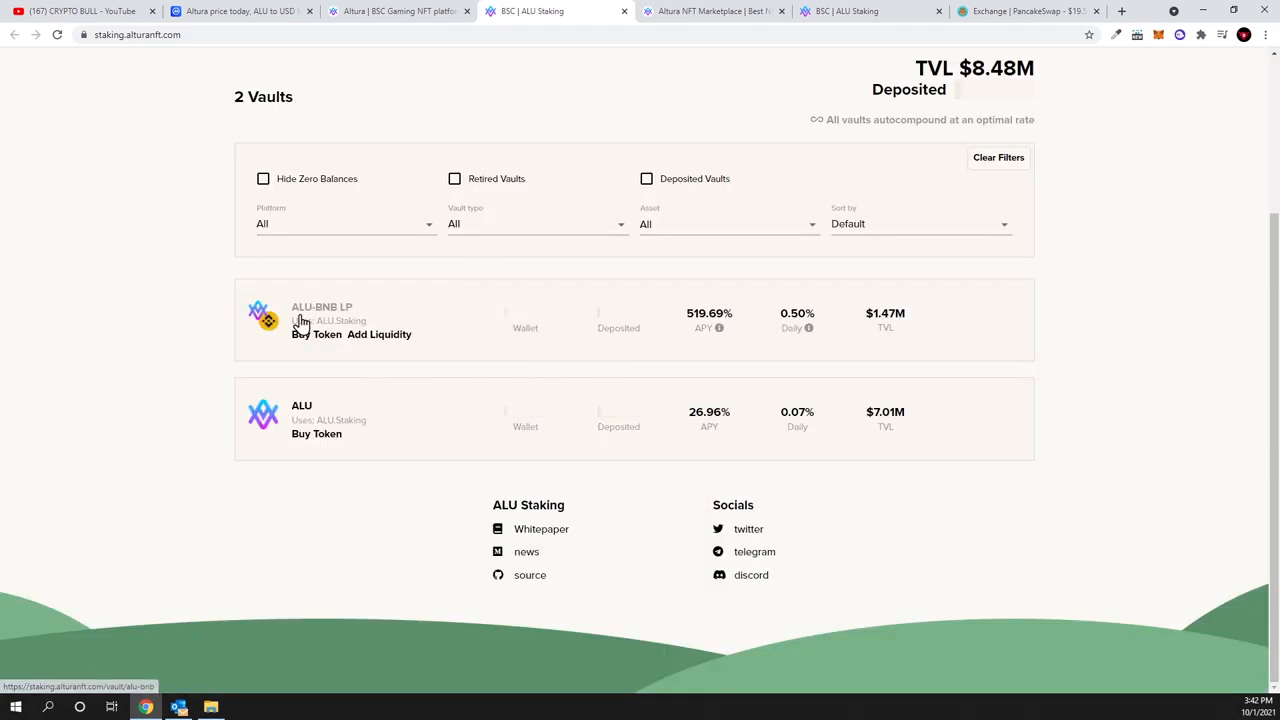
mouse_move(345, 323)
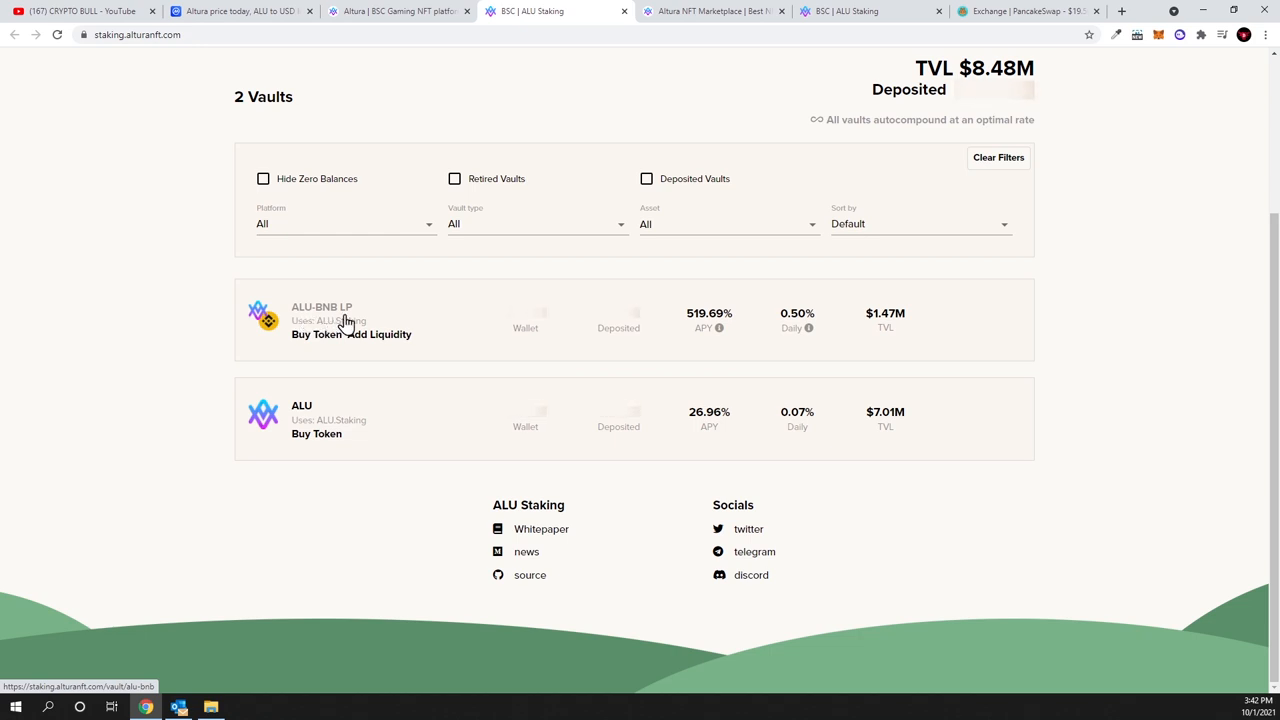
mouse_move(754, 332)
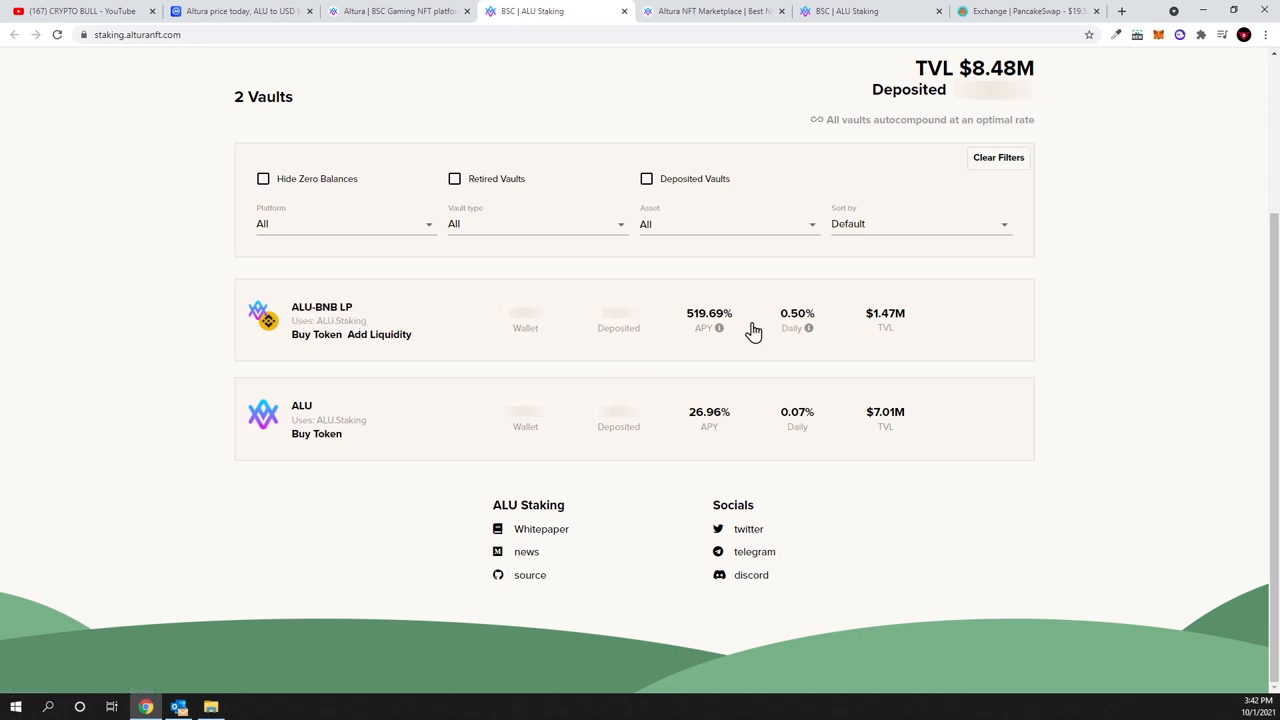
mouse_move(809, 328)
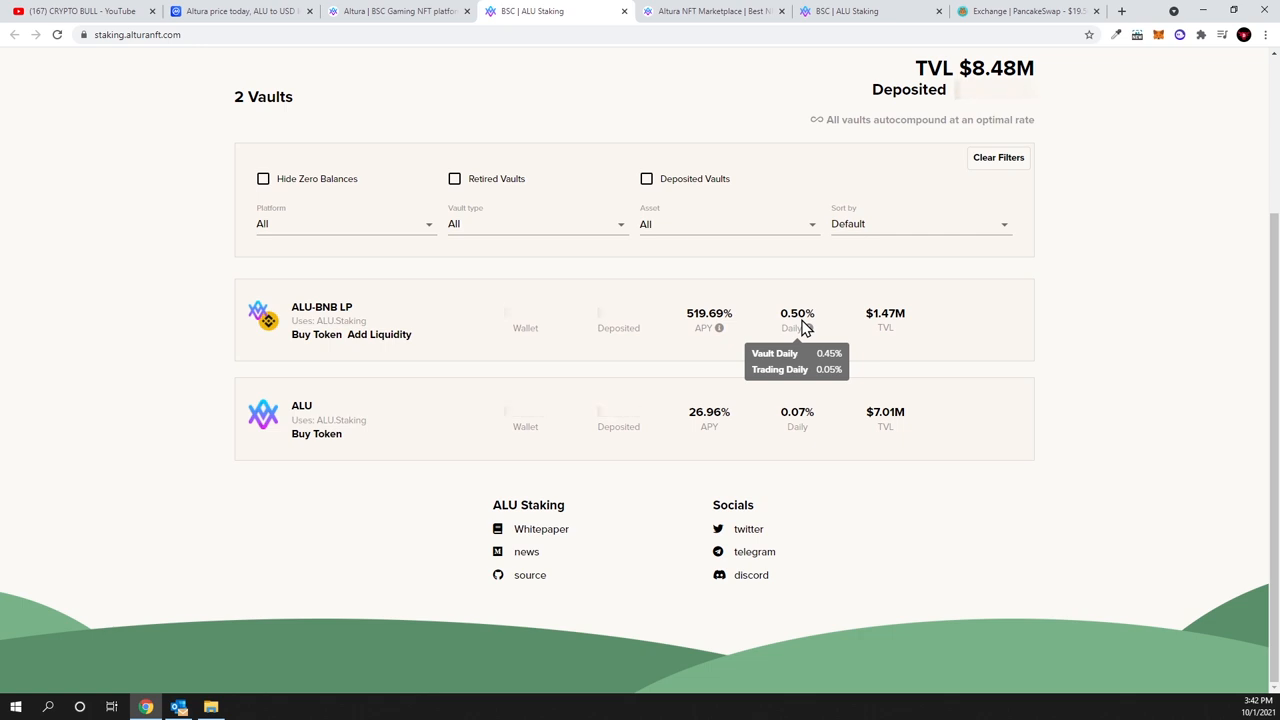
mouse_move(357, 432)
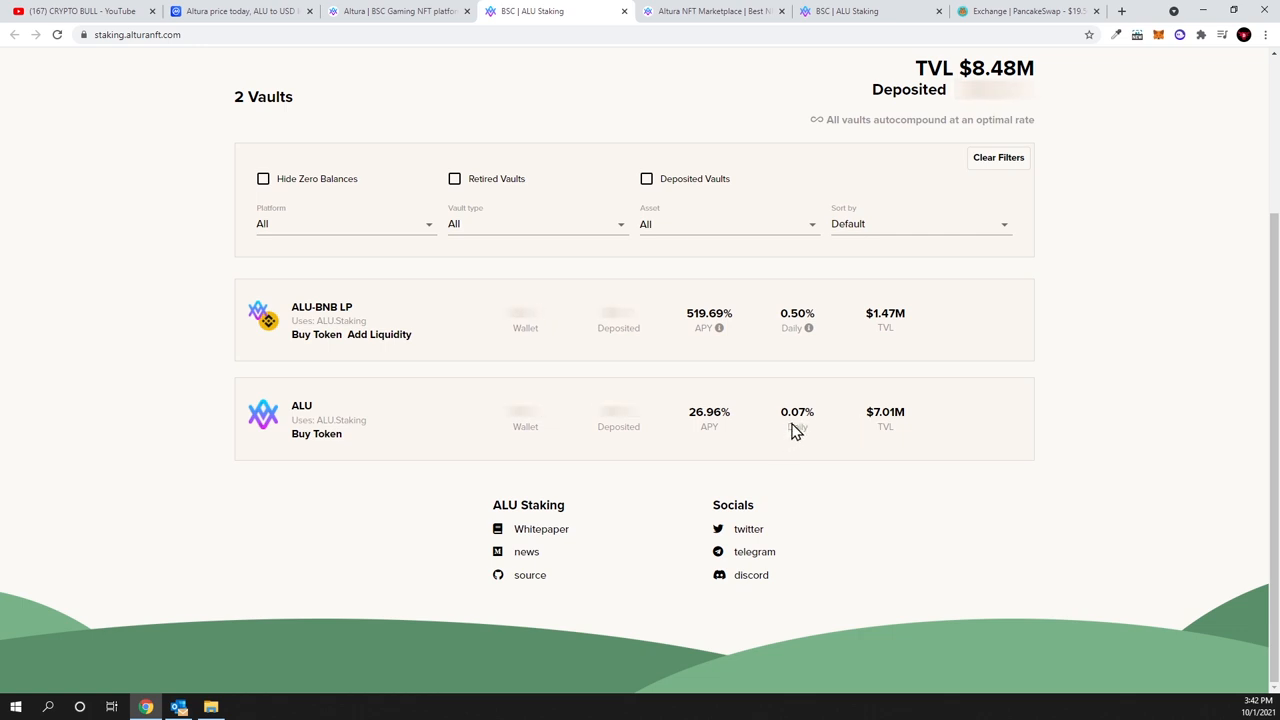
mouse_move(807, 424)
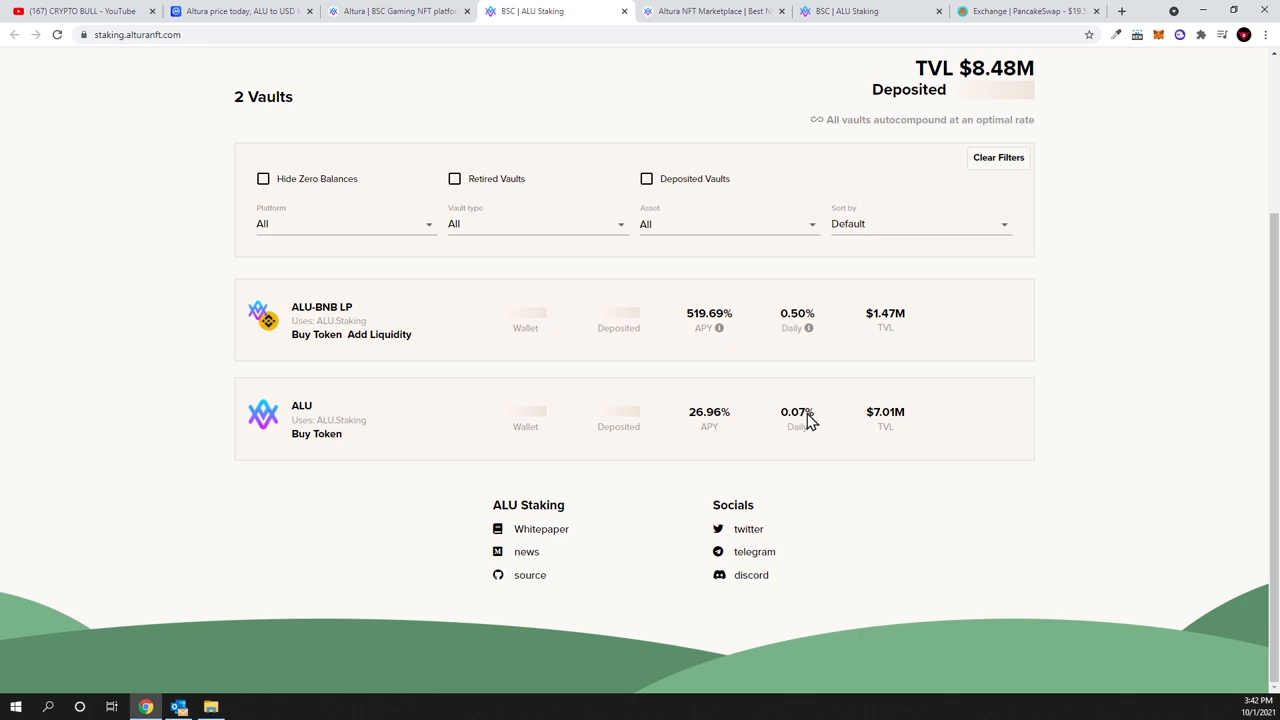
mouse_move(325, 378)
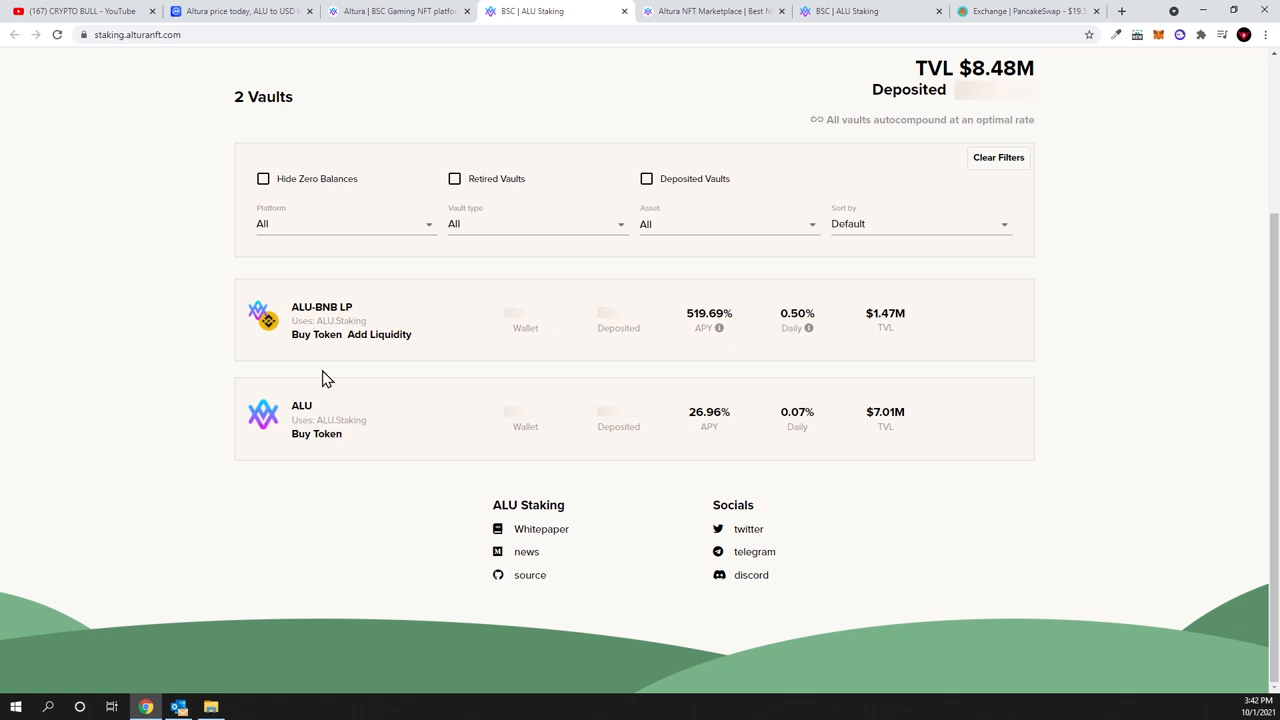
left_click(398, 11)
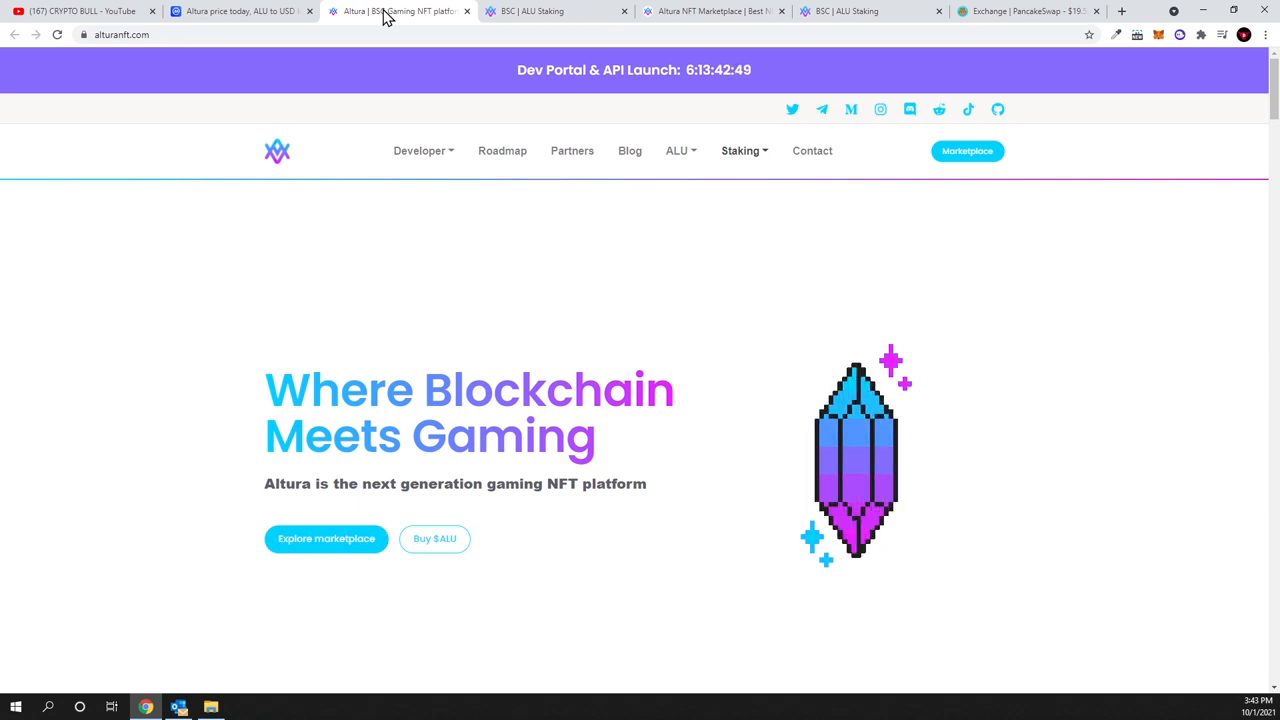
mouse_move(681, 151)
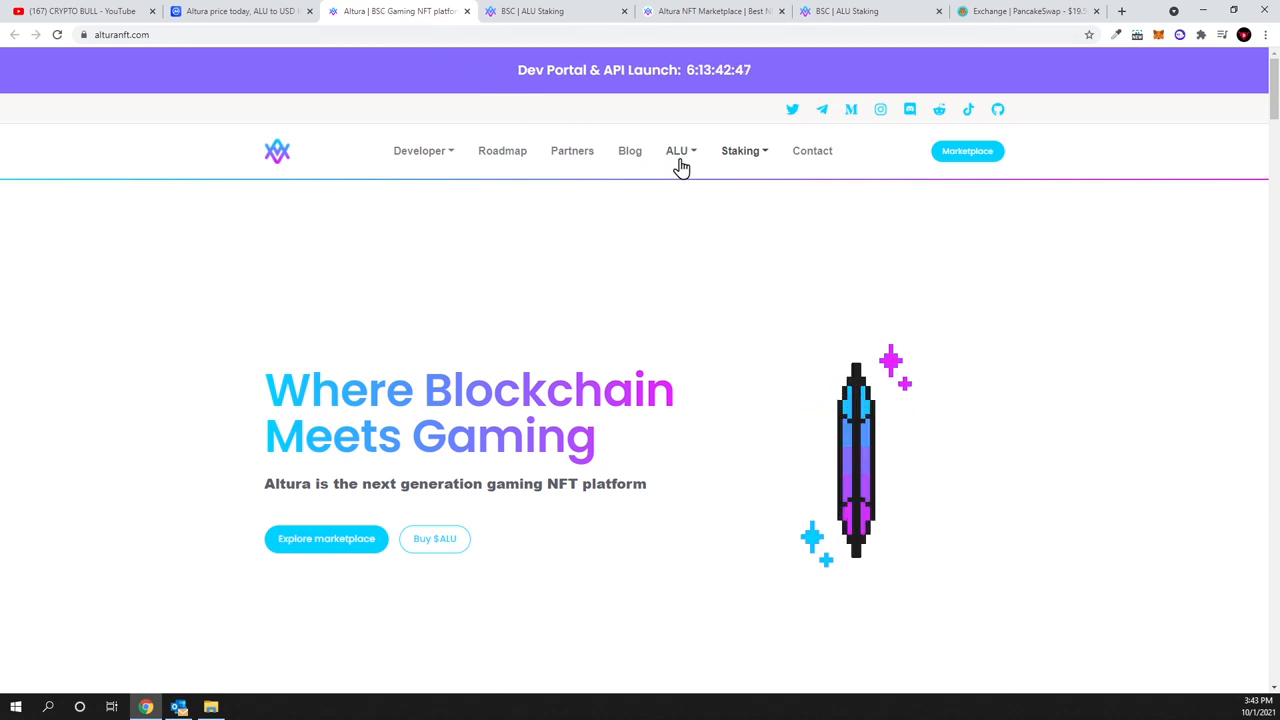
mouse_move(1013, 14)
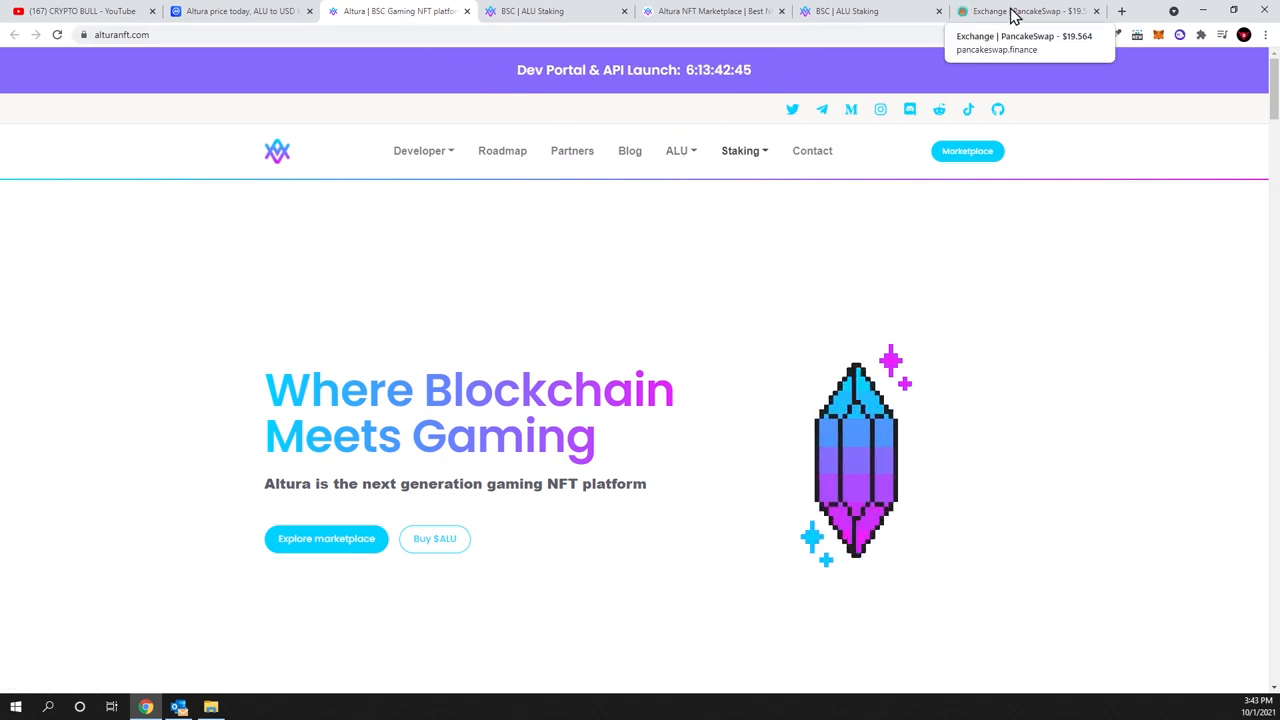
Return to PancakeSwap and open token selection for the currency to receive
left_click(1025, 11)
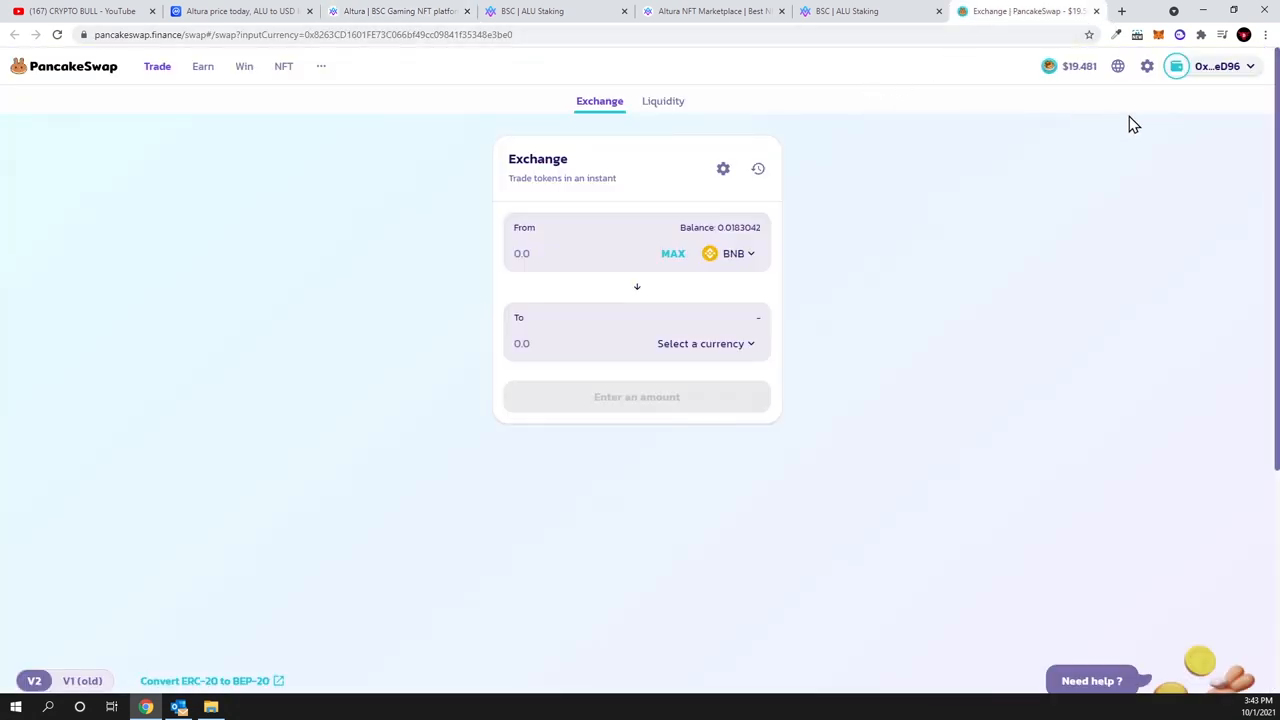
mouse_move(1158, 35)
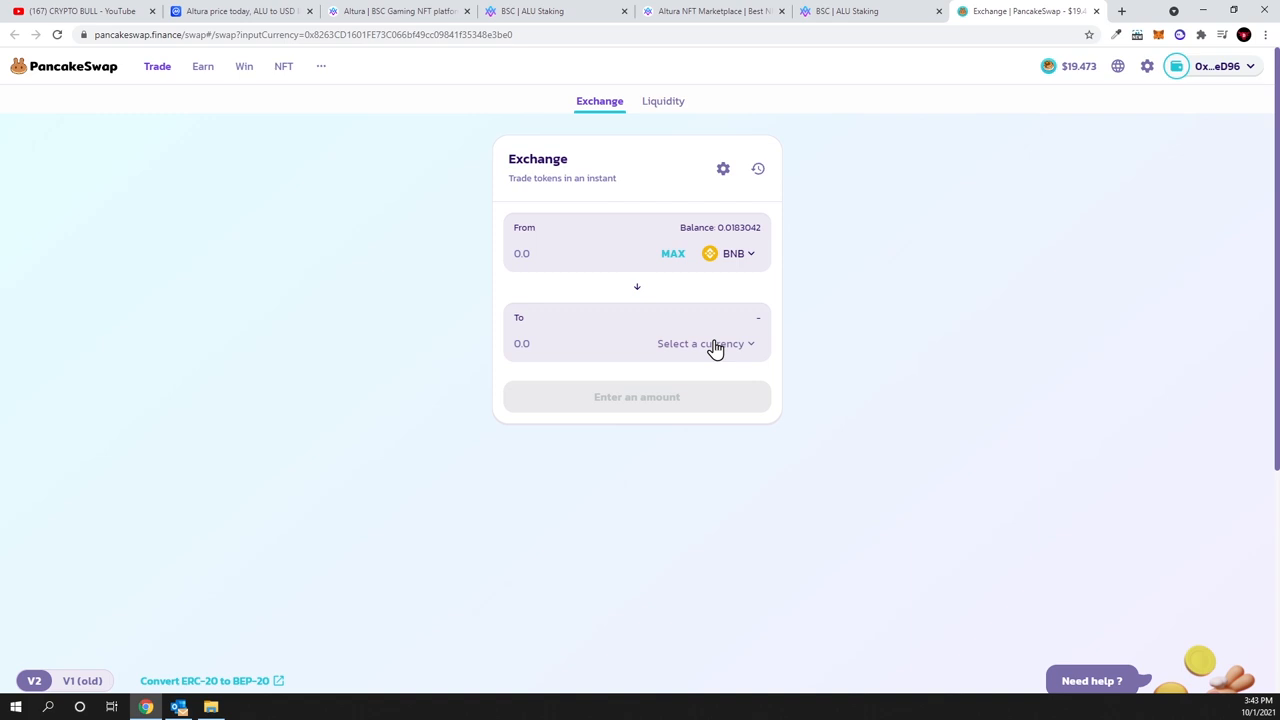
left_click(399, 11)
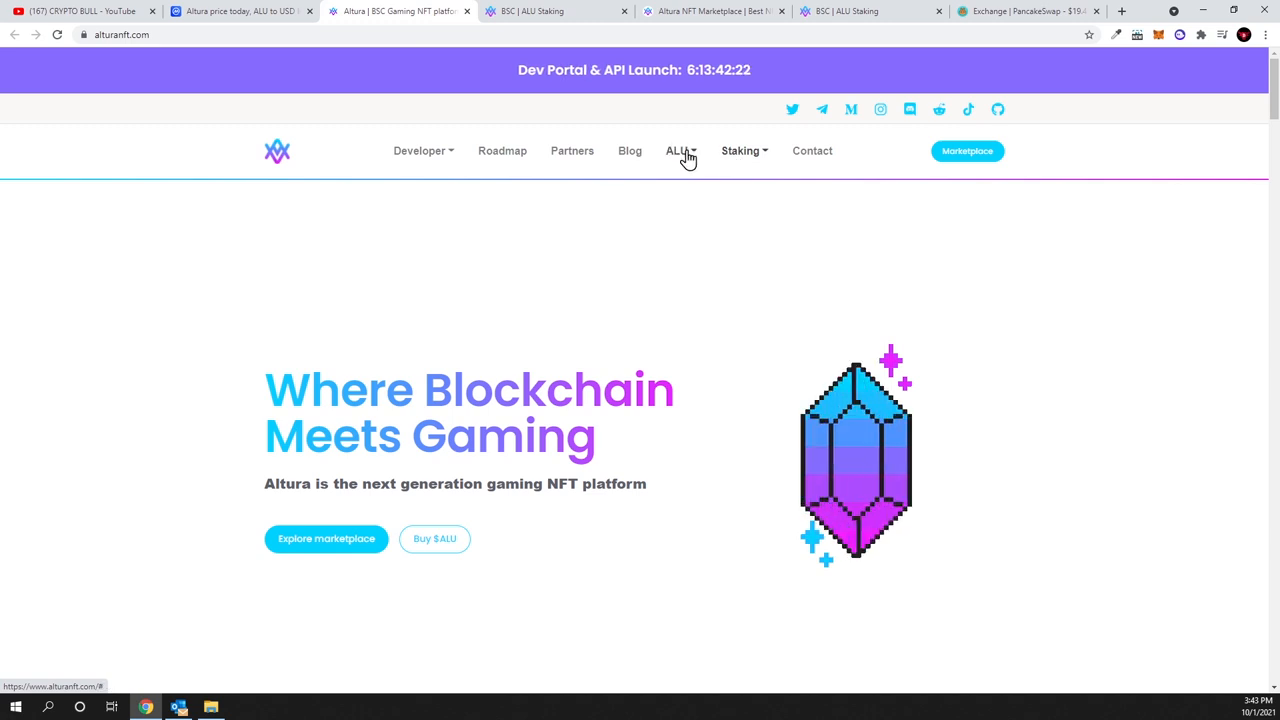
left_click(678, 150)
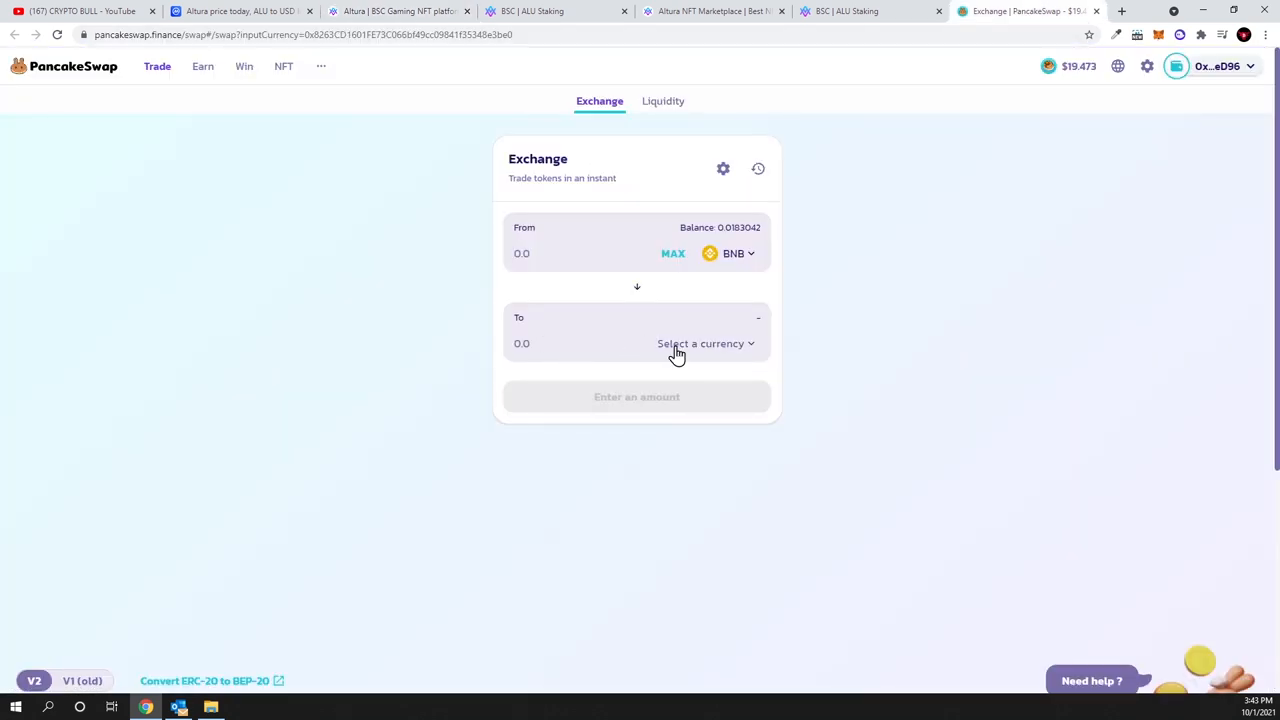
left_click(705, 343)
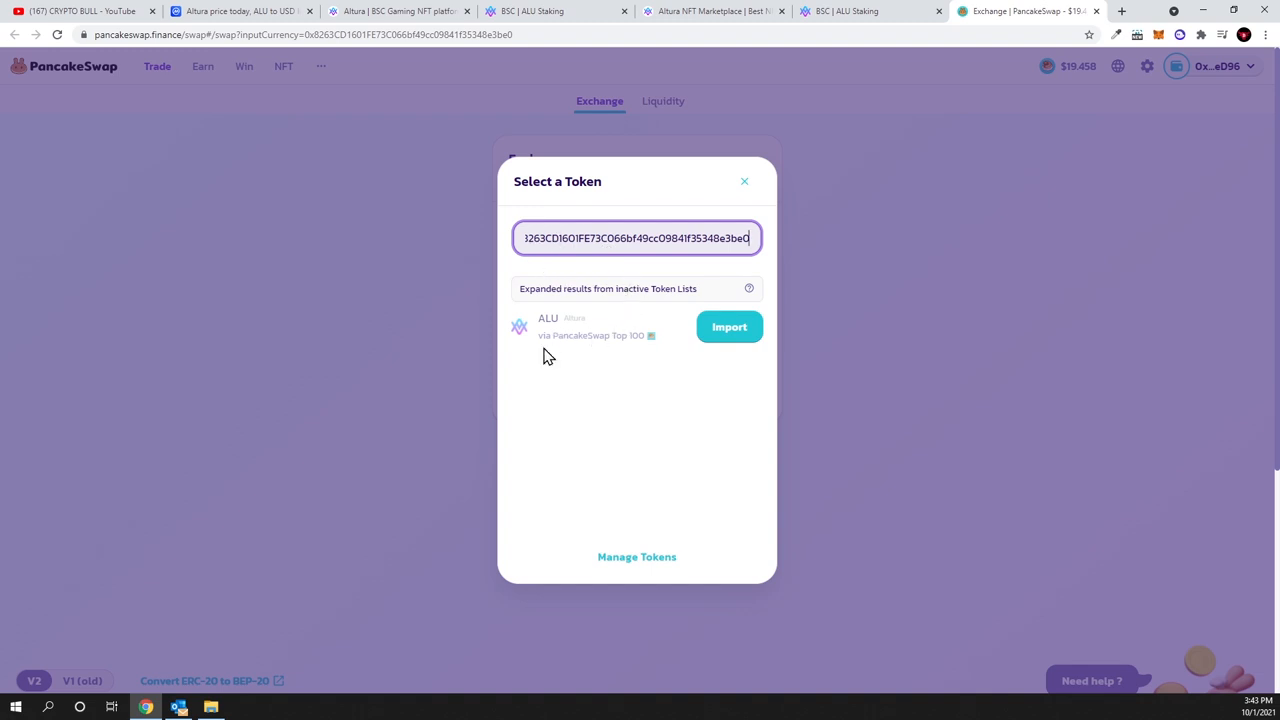
mouse_move(728, 330)
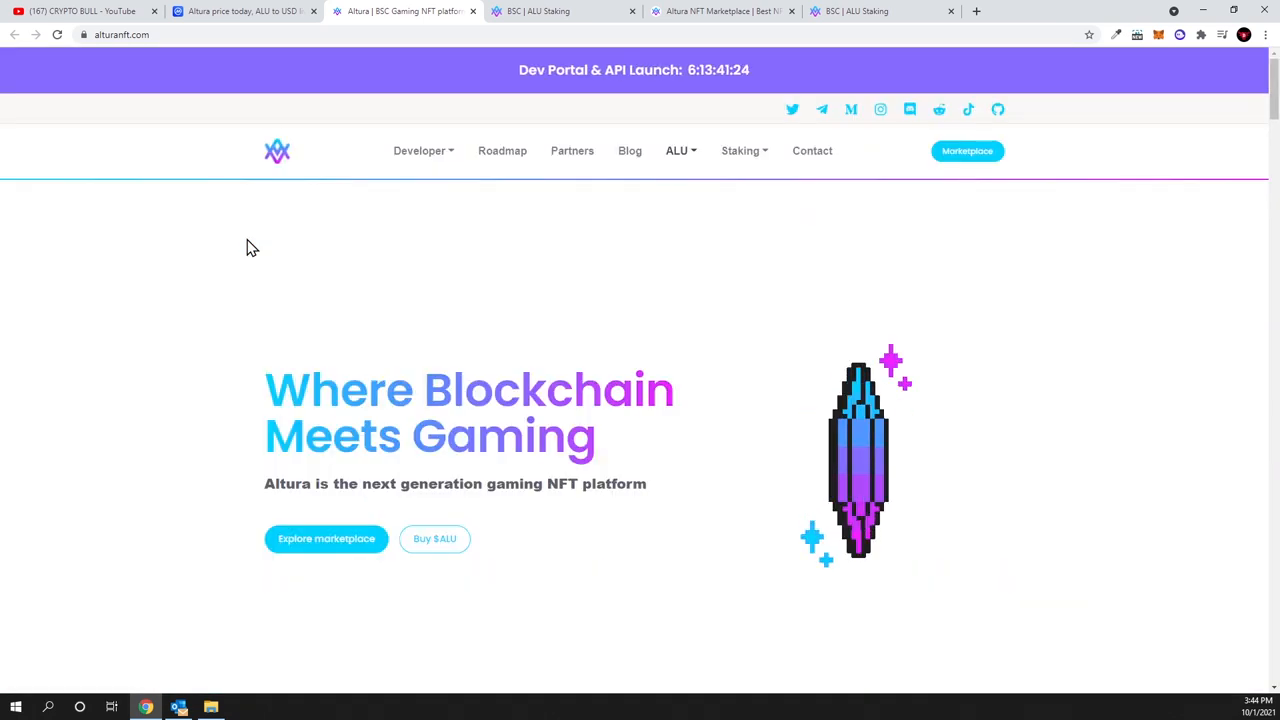
mouse_move(278, 186)
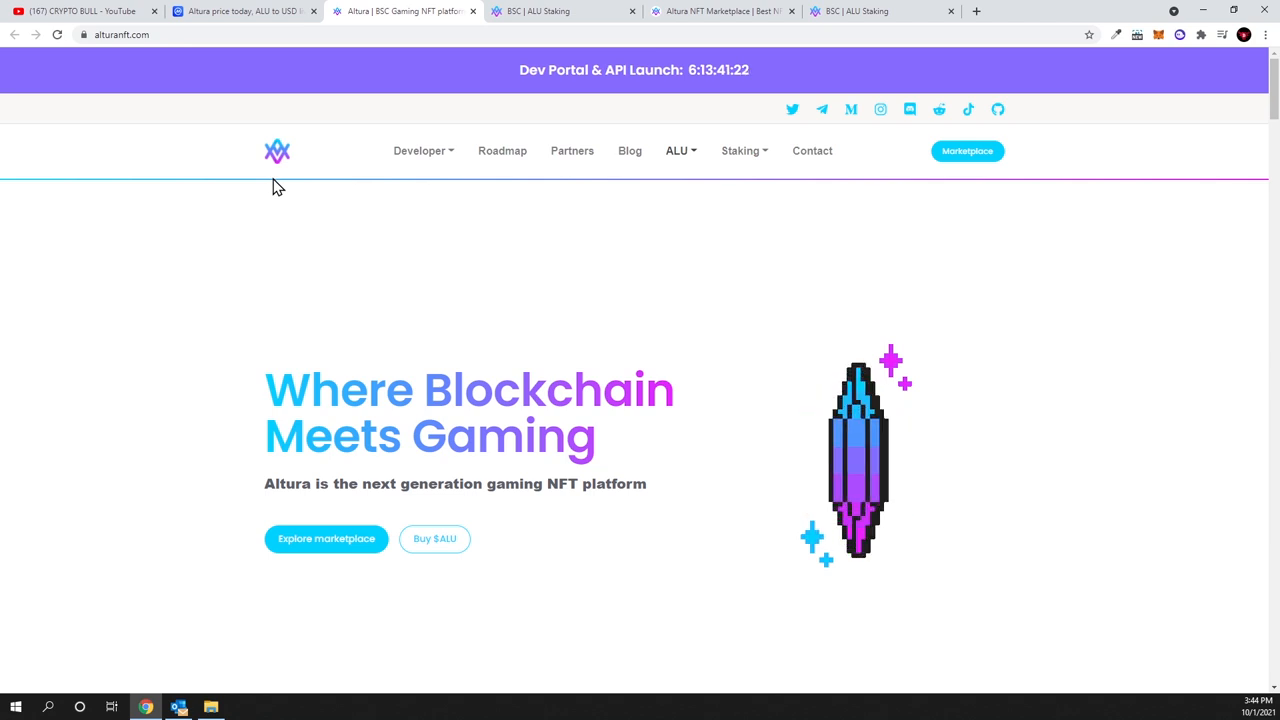
Switch to CoinMarketCap's Altura (ALU) price page showing $0.04233, up 11.81%
left_click(240, 11)
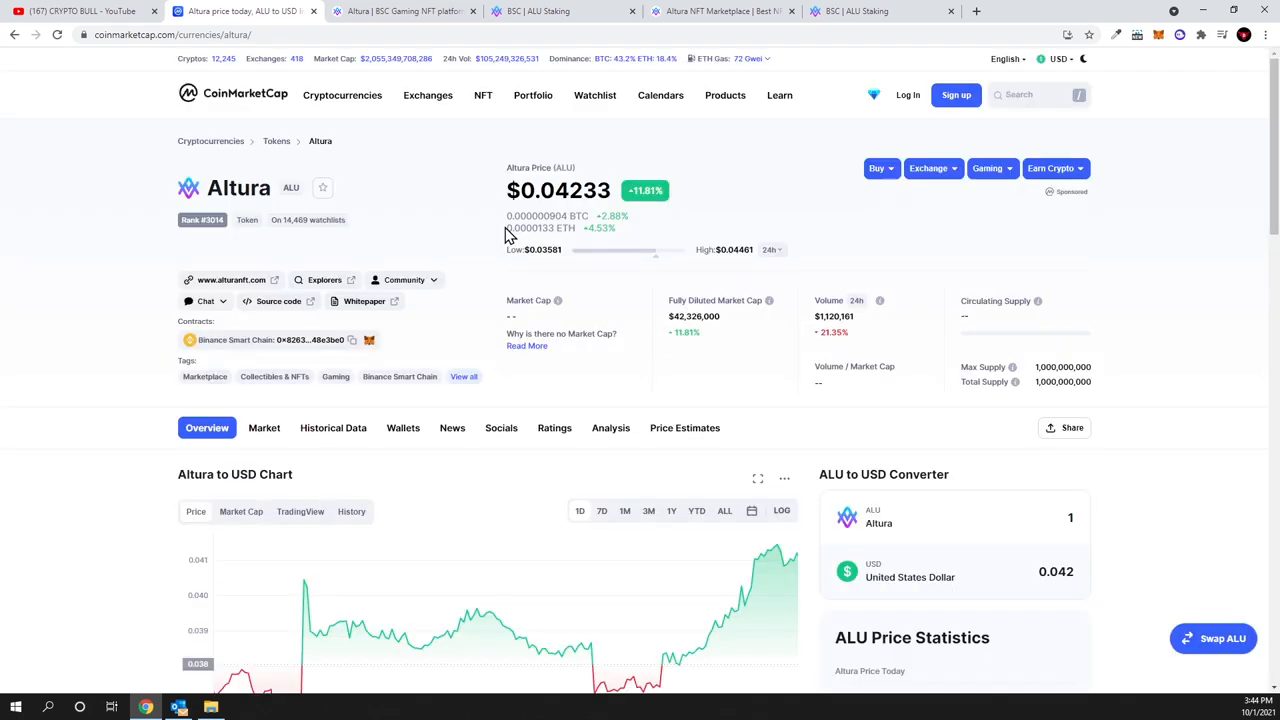